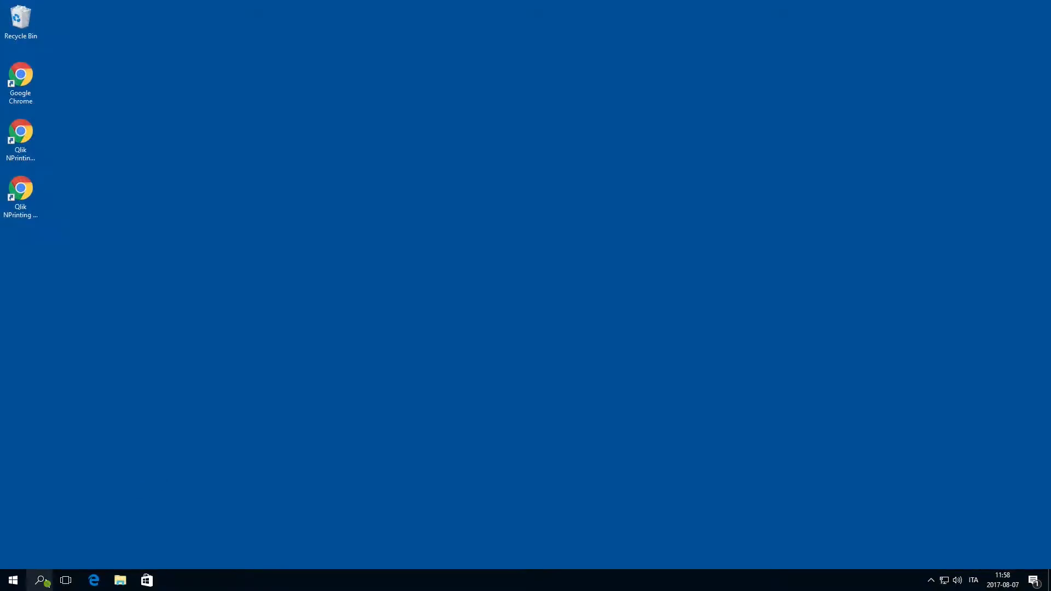
Search Start for 'serv' and launch the Services app
{"action": "type", "text": "serv"}
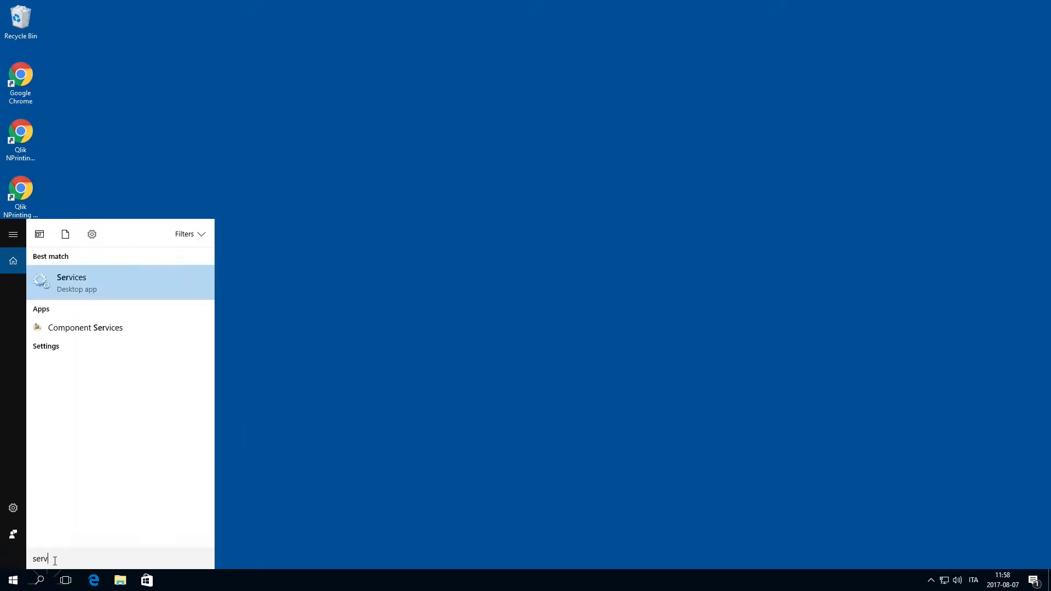
{"action": "left_click", "coordinate": [71, 282]}
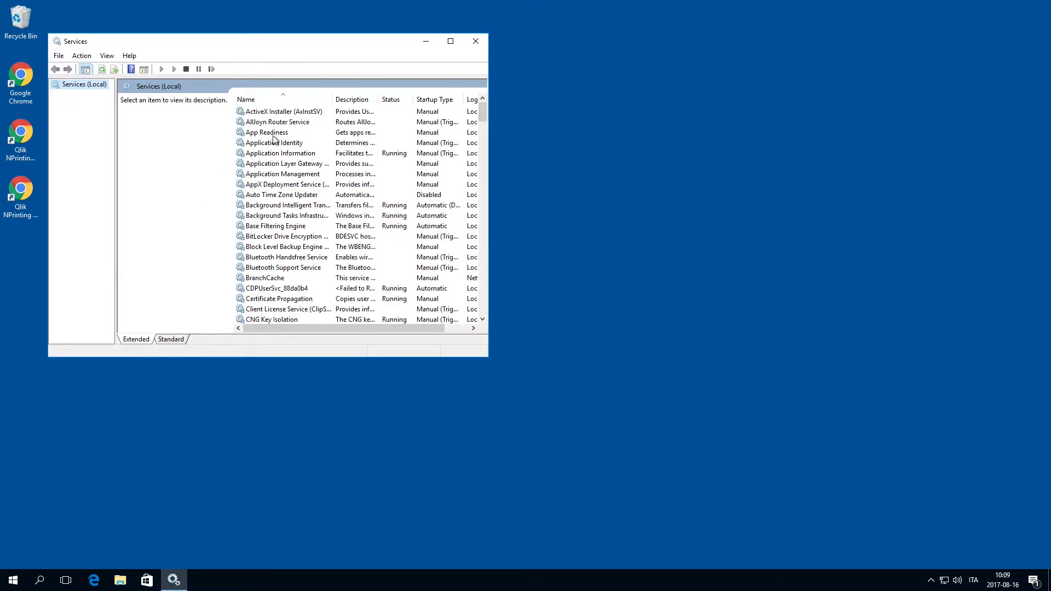
Stop the Qlik NPrinting Engine and Qlik NPrinting Web Engine services
{"action": "right_click", "coordinate": [272, 112]}
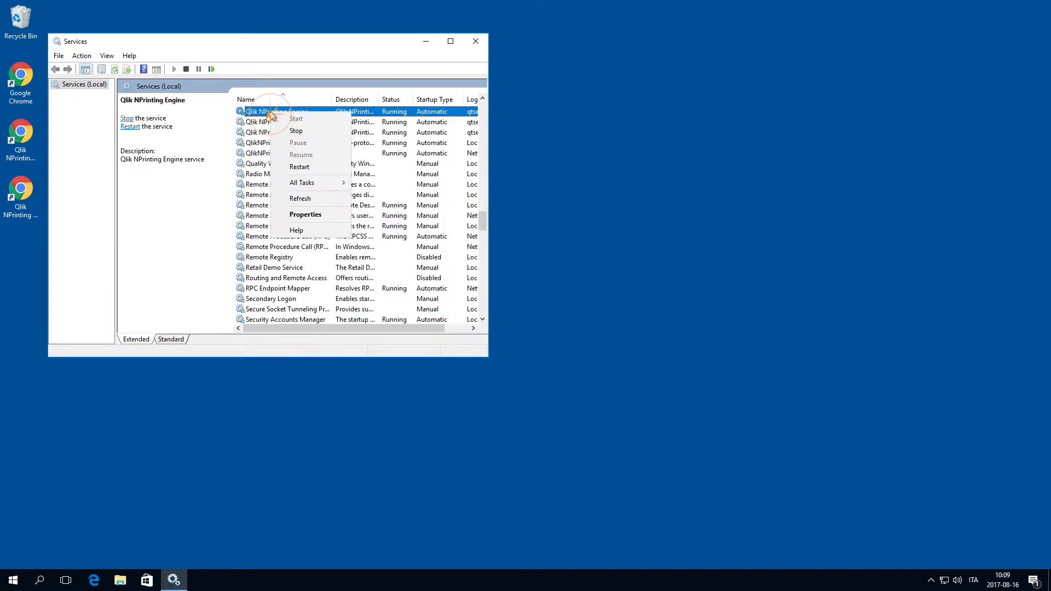
{"action": "left_click", "coordinate": [295, 131]}
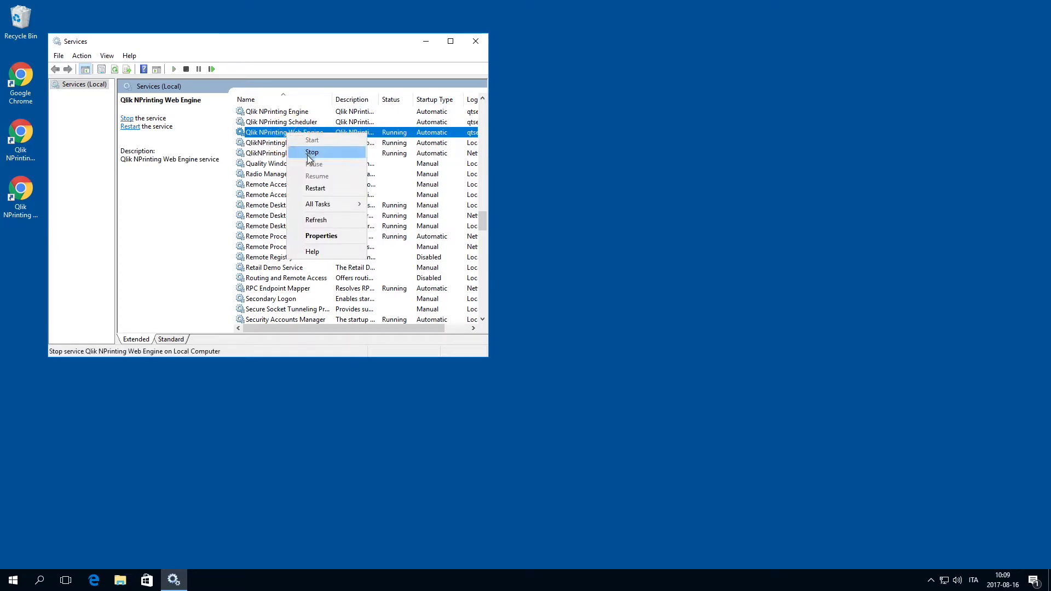
{"action": "left_click", "coordinate": [312, 152]}
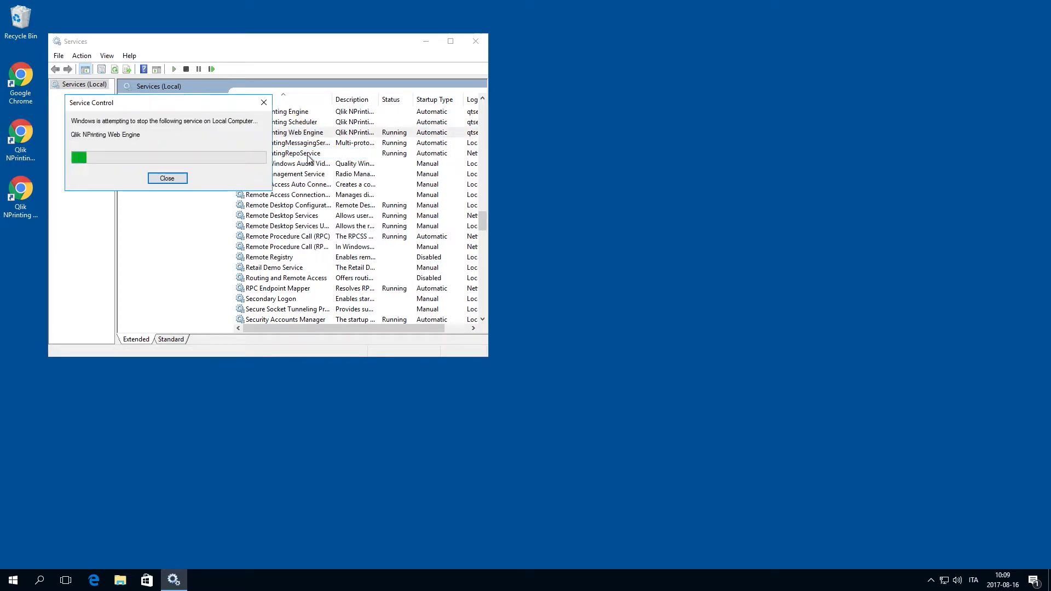
{"action": "left_click", "coordinate": [167, 178]}
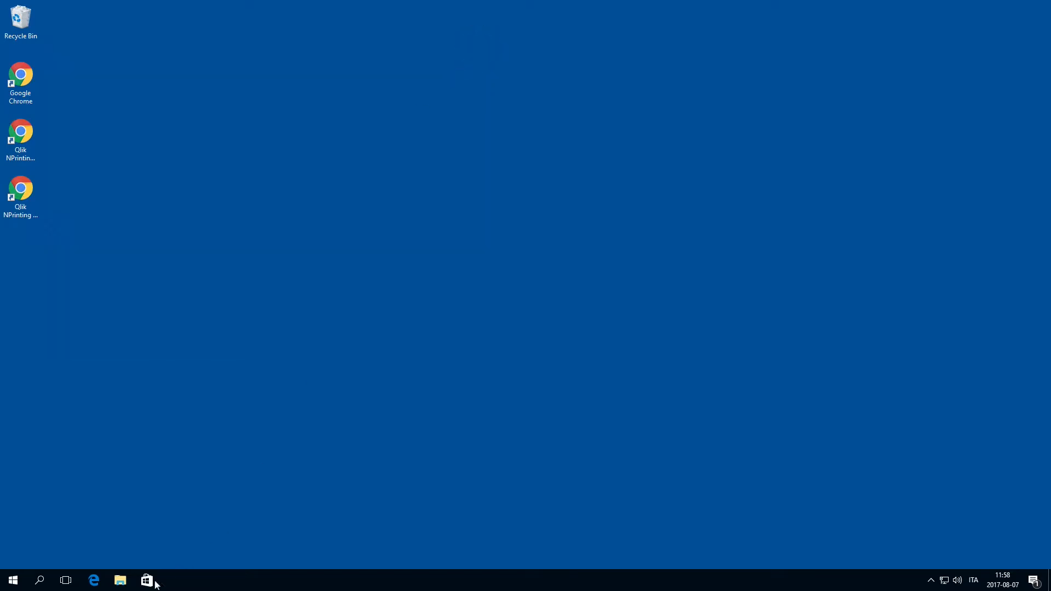
Create a new folder on Local Disk (C:) in File Explorer
{"action": "left_click", "coordinate": [121, 581]}
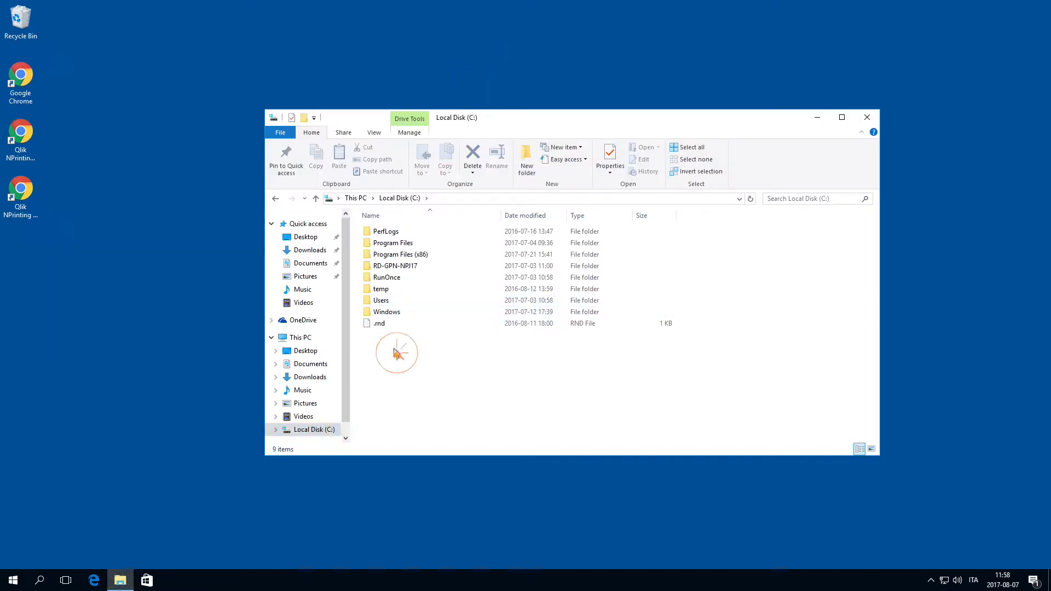
{"action": "right_click", "coordinate": [396, 352]}
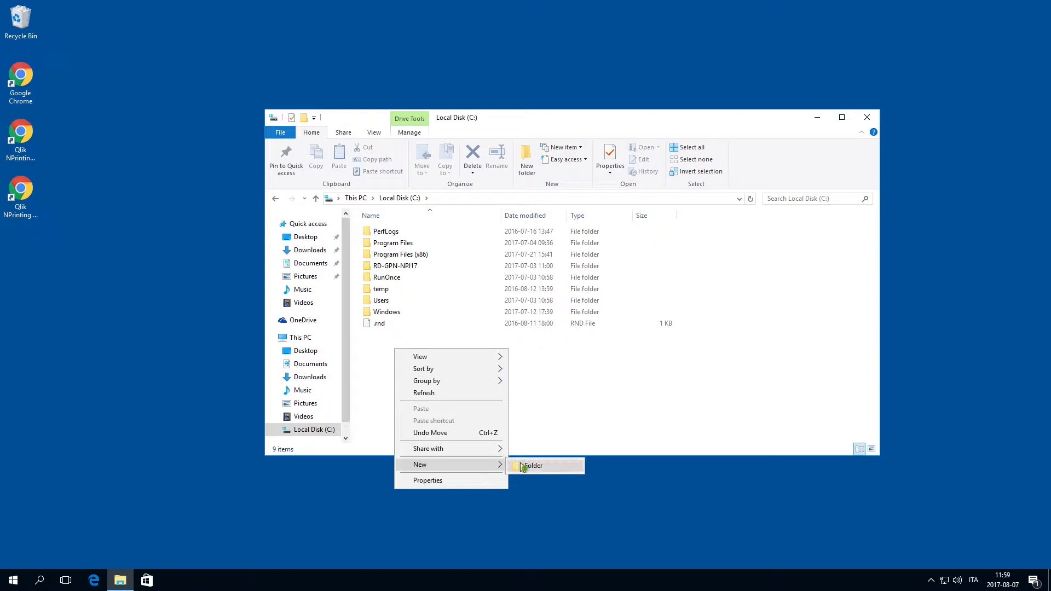
{"action": "left_click", "coordinate": [533, 465]}
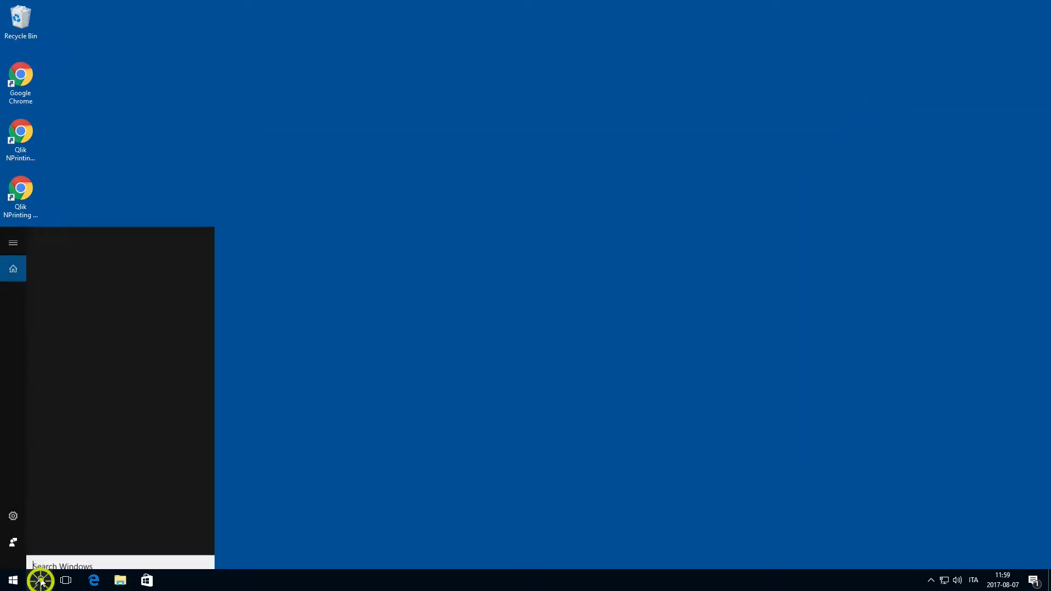
Search Start for 'pro' and launch Command Prompt as administrator
{"action": "type", "text": "pro"}
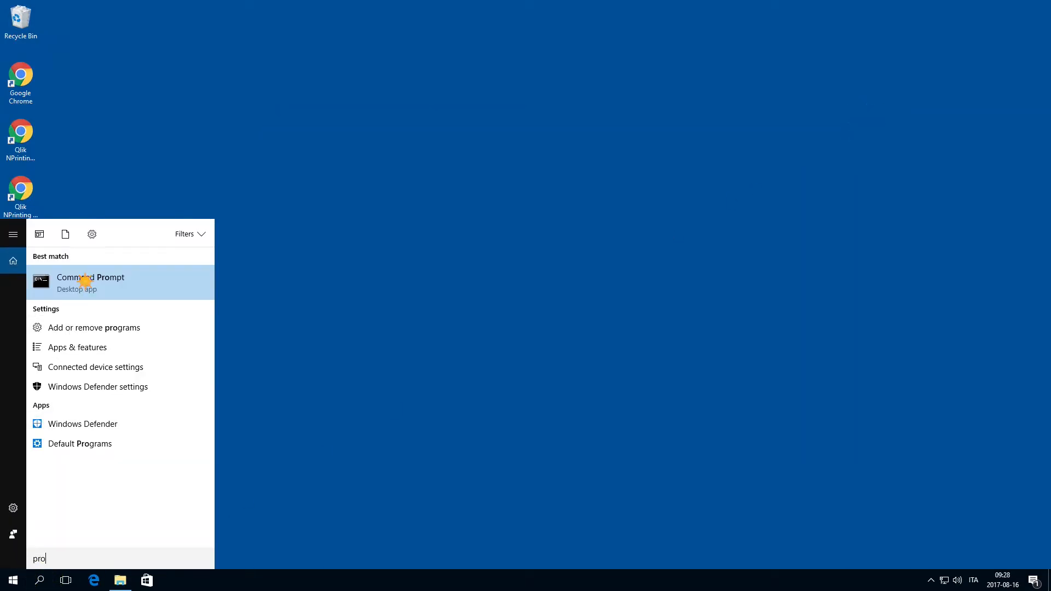
{"action": "right_click", "coordinate": [89, 281]}
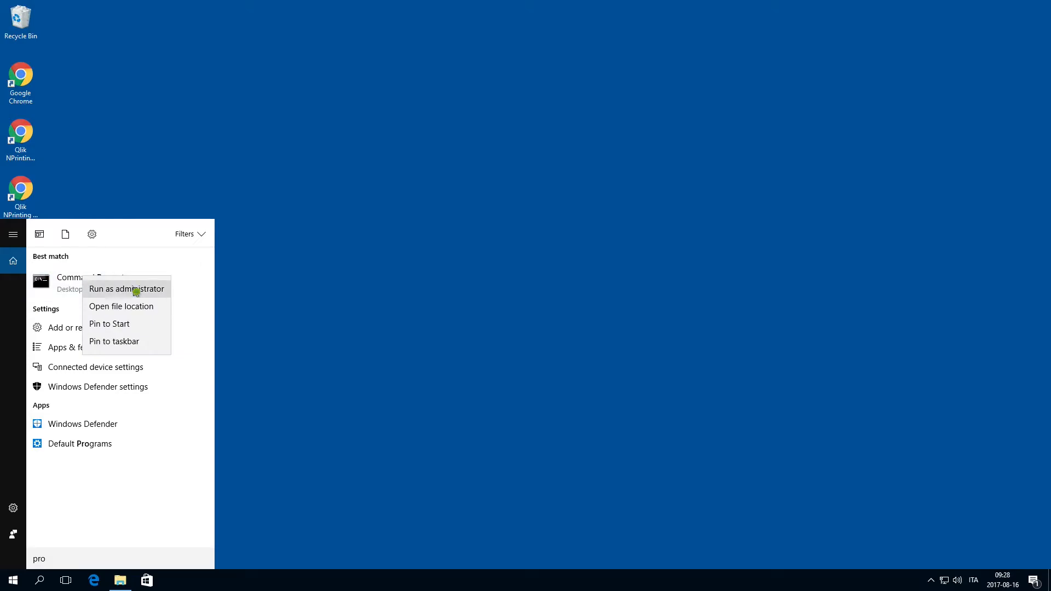
{"action": "left_click", "coordinate": [126, 289]}
{"action": "type", "text": "cd \"C:\\Program Files\\NPrintingServer\\Too"}
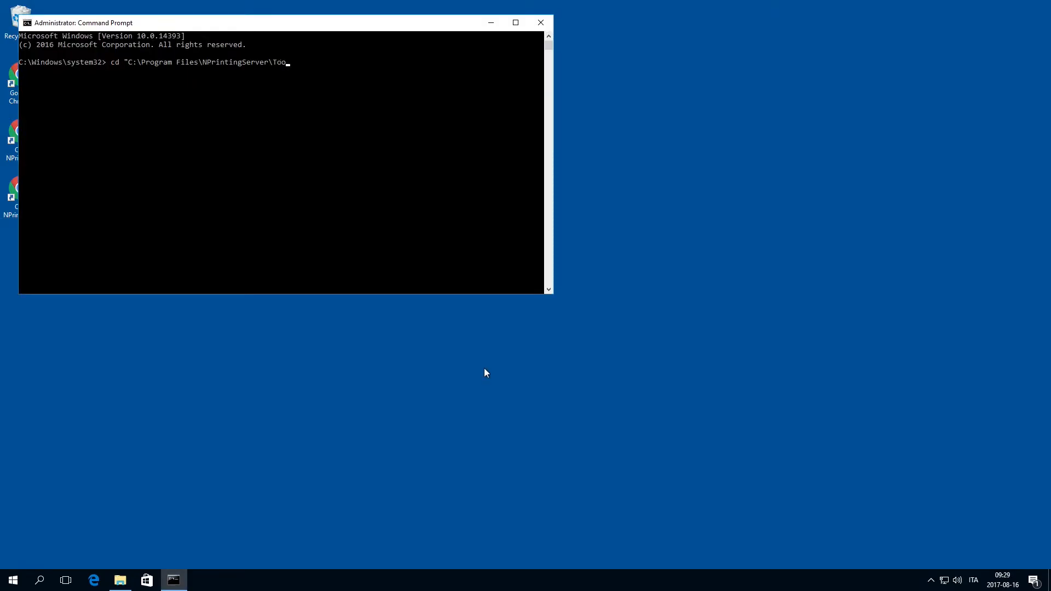
Change directory to C:\Program Files\NPrintingServer\Tools\Manager and begin the Manager command
{"action": "type", "text": "ls\\Ma"}
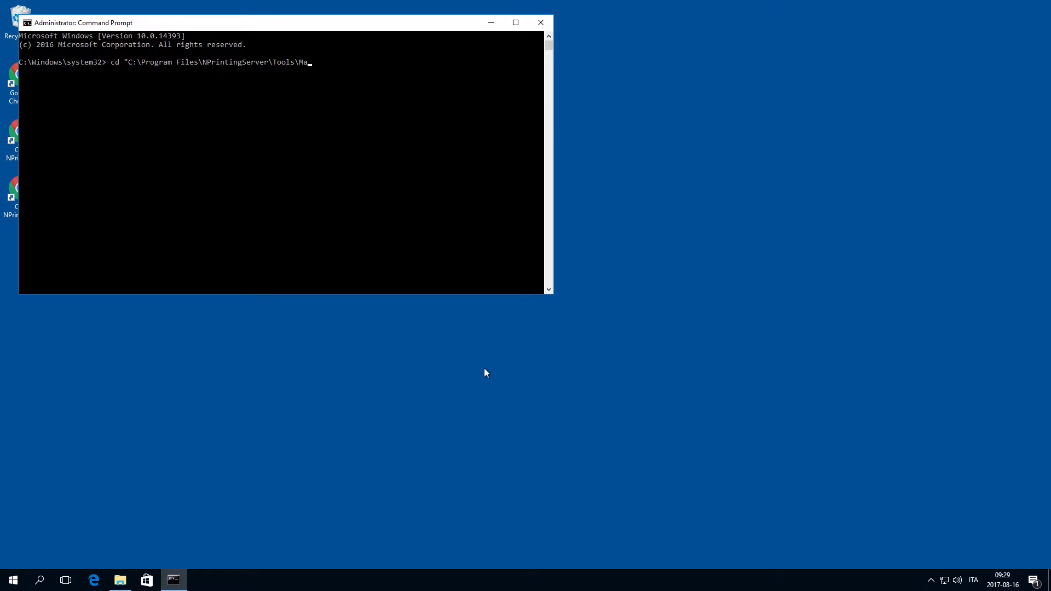
{"action": "key", "text": "Enter"}
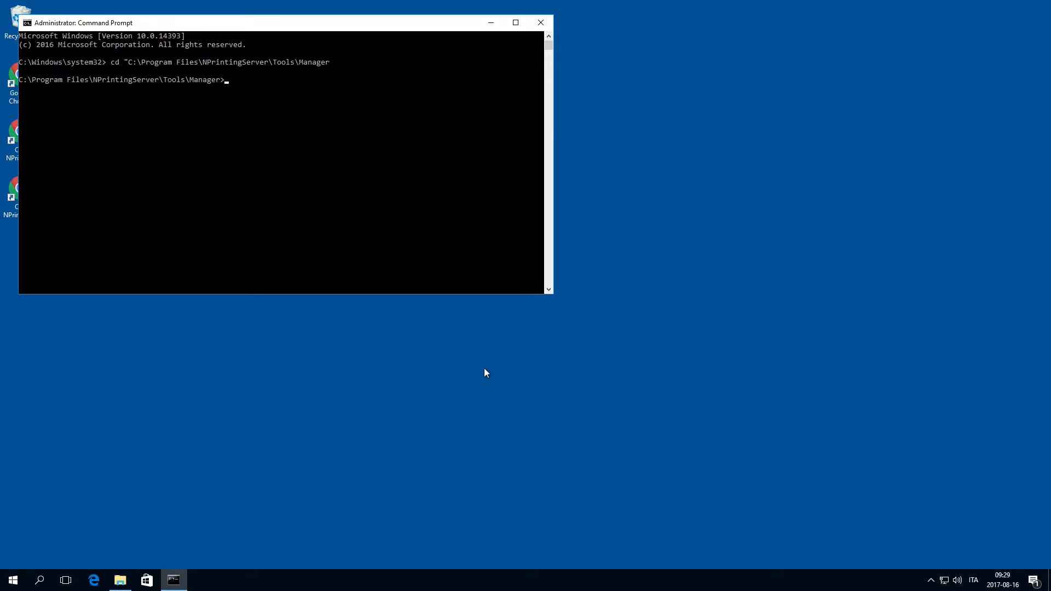
{"action": "type", "text": "Qlik.NPrinting.Common.dll"}
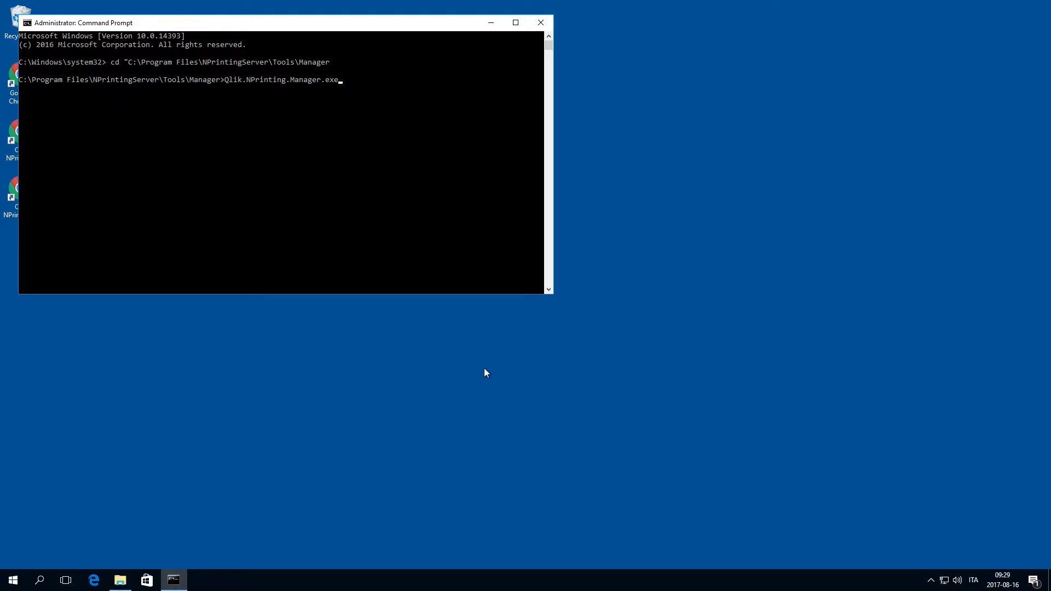
Run Qlik.NPrinting.Manager.exe backup -f C:\NPrintingBackup\NP_backup.zip -p pgsql\bin --pg-password
{"action": "type", "text": "backup -f C"}
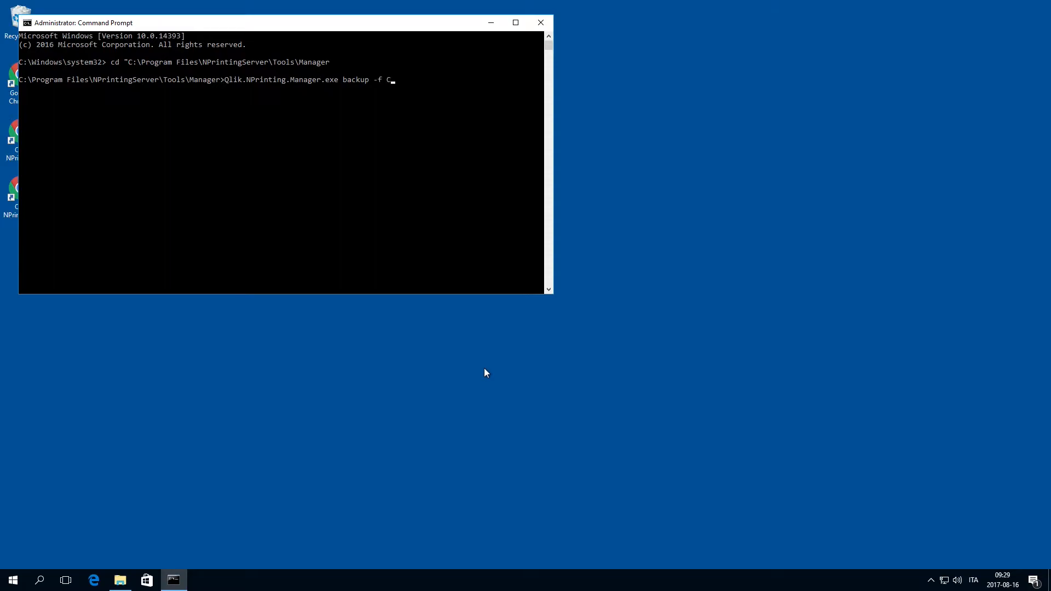
{"action": "type", "text": ":\\Np"}
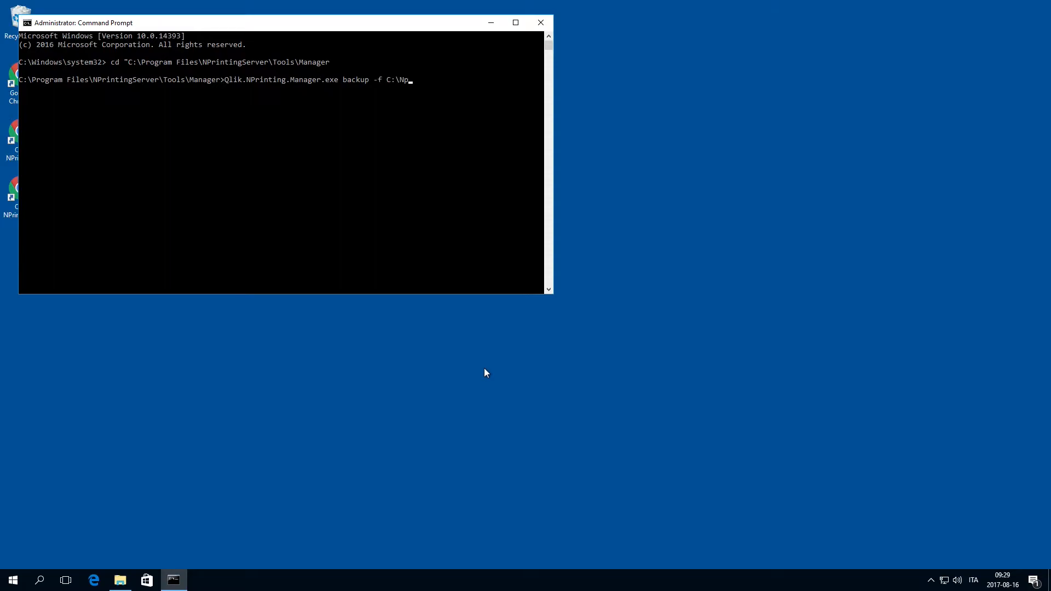
{"action": "type", "text": "rintingBackup\\NP"}
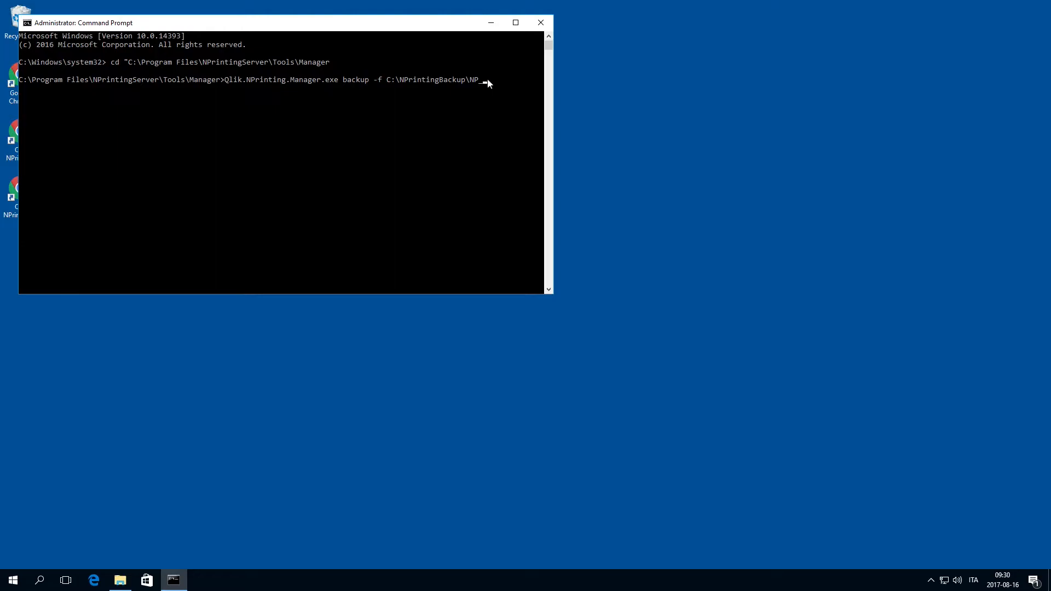
{"action": "type", "text": "backup"}
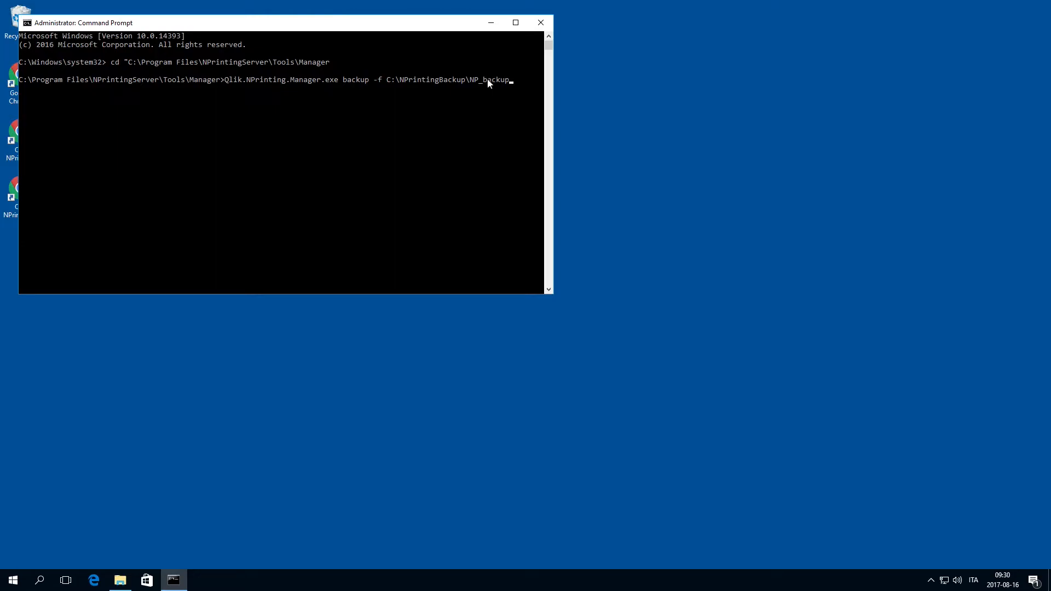
{"action": "type", "text": ".zip -p C:\\"}
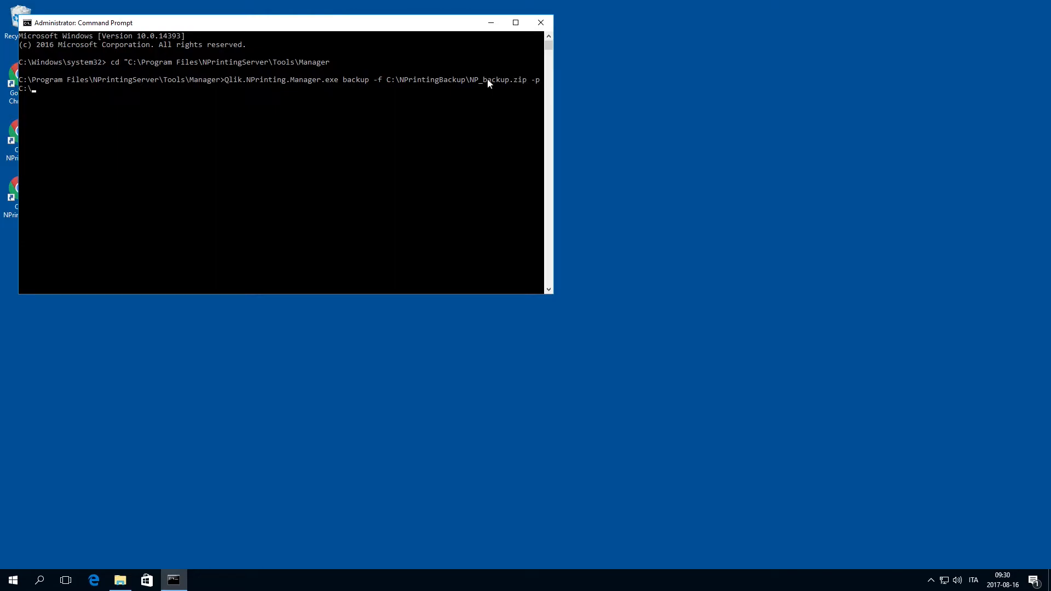
{"action": "type", "text": "\"C:\\Program Files"}
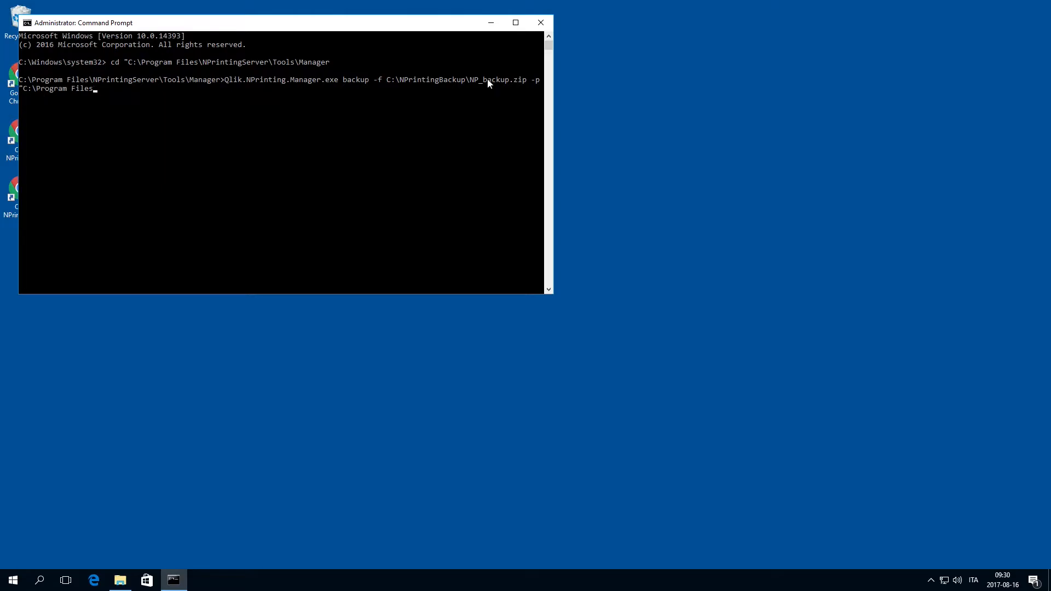
{"action": "type", "text": "NPrintingServer\\p"}
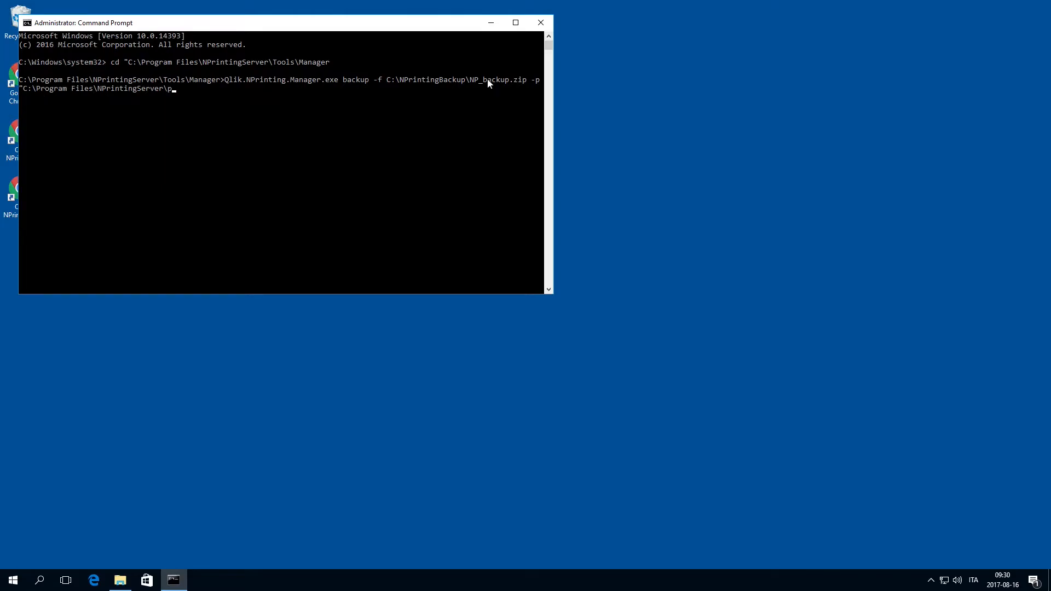
{"action": "type", "text": "gsql\\"}
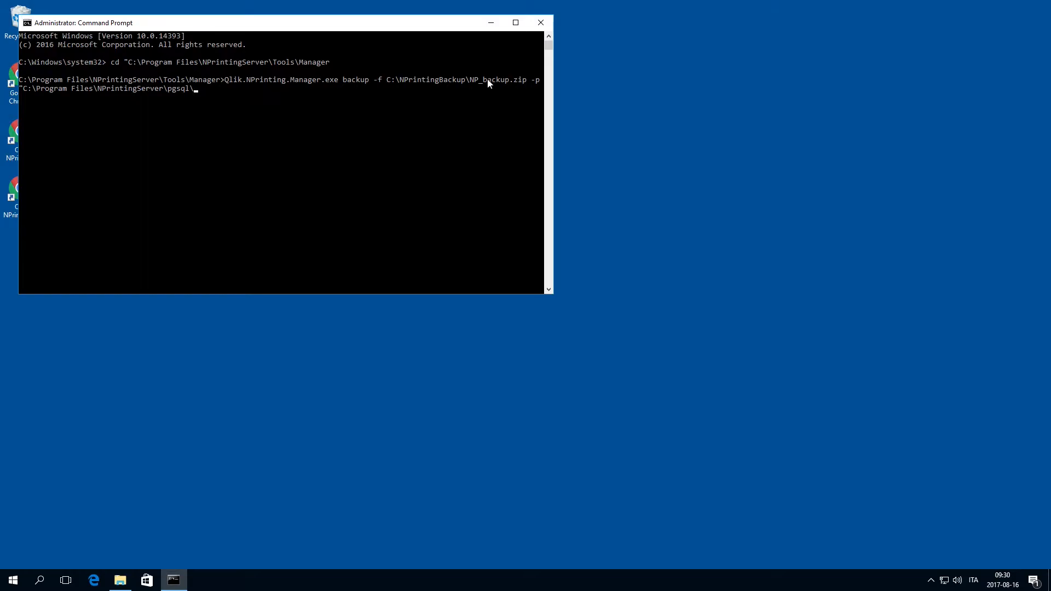
{"action": "type", "text": "bin\" --"}
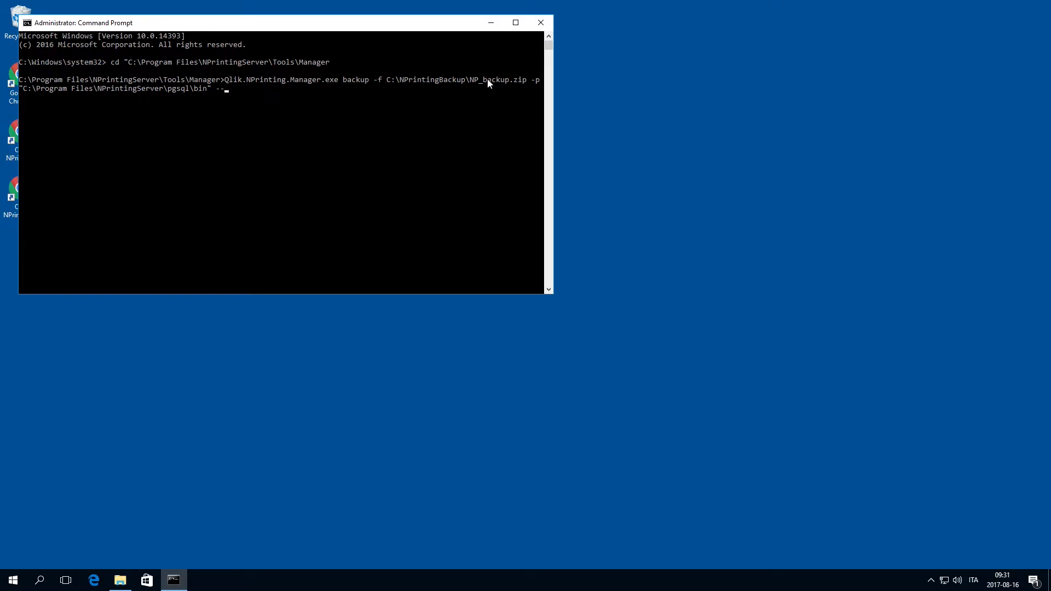
{"action": "type", "text": "pg-"}
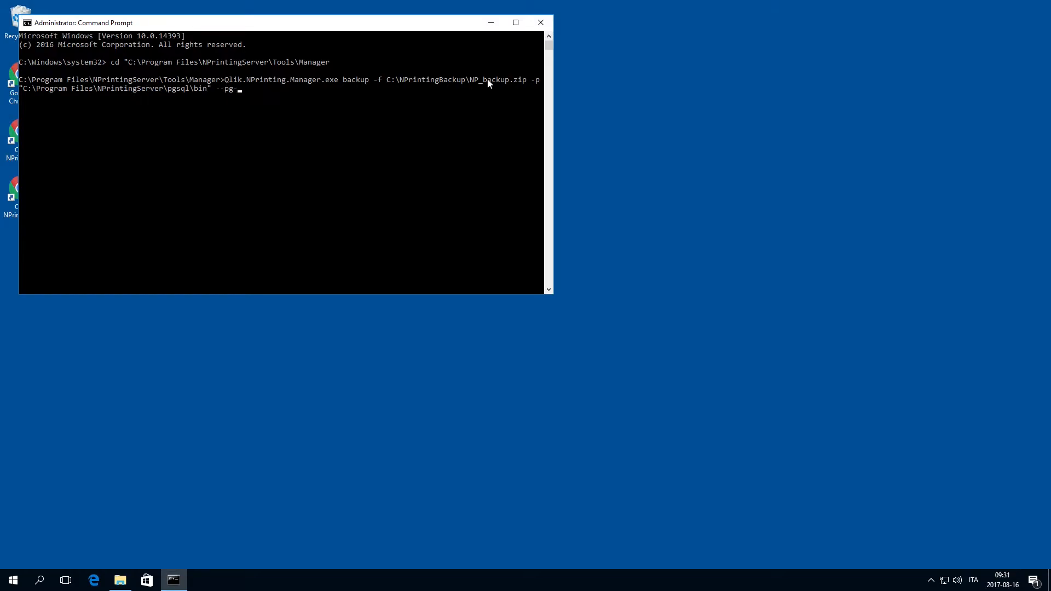
{"action": "type", "text": "password"}
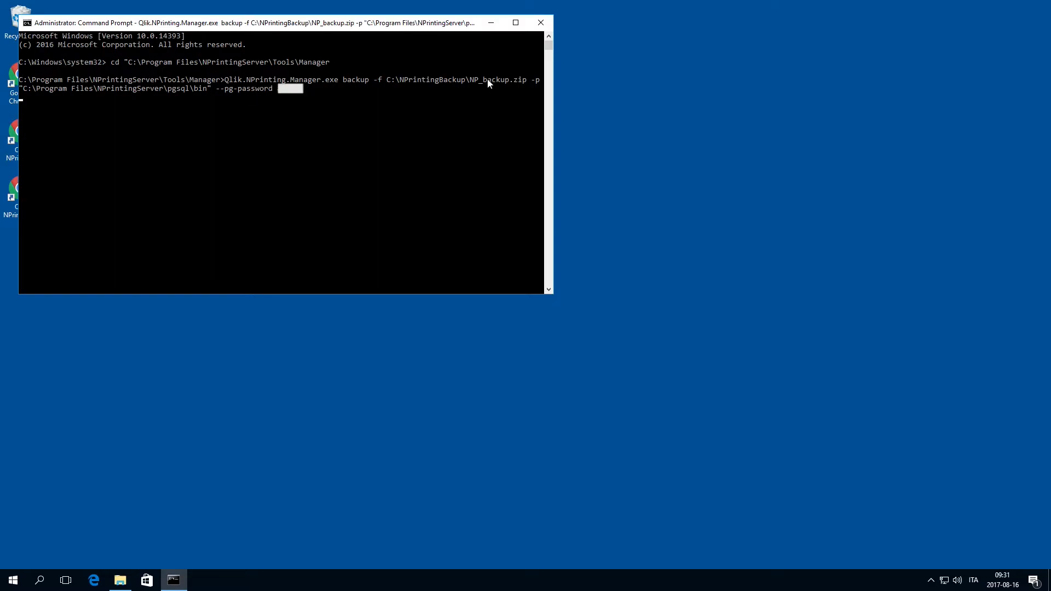
{"action": "key", "text": "Enter"}
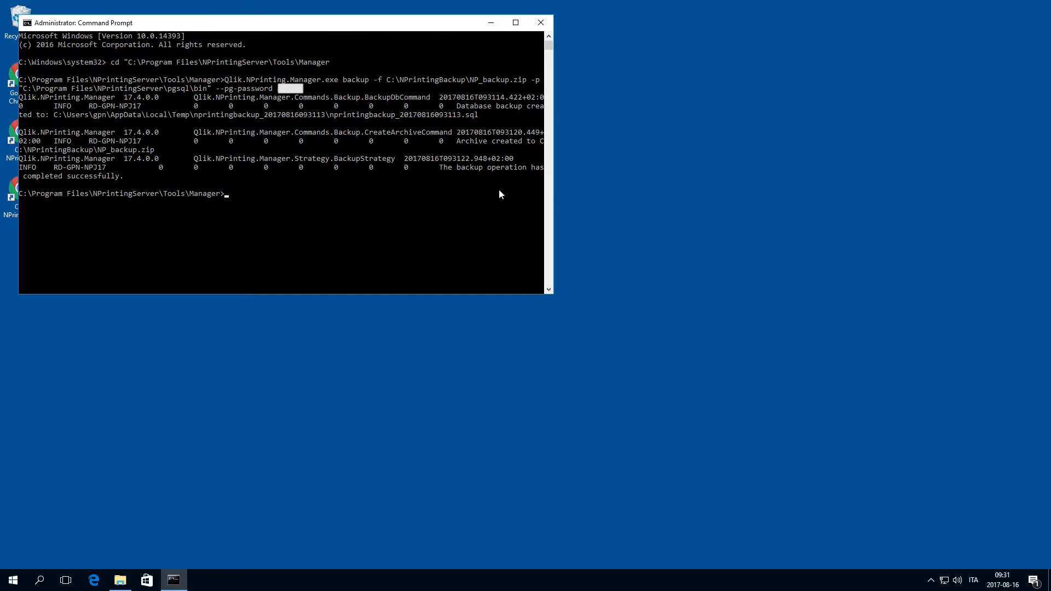
{"action": "mouse_move", "coordinate": [313, 178]}
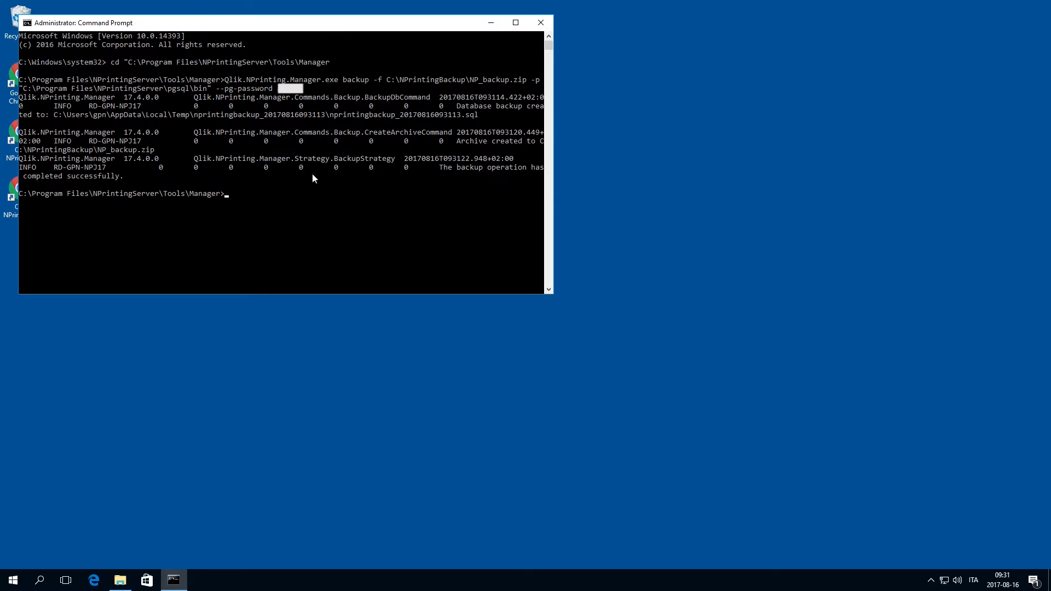
{"action": "mouse_move", "coordinate": [126, 182]}
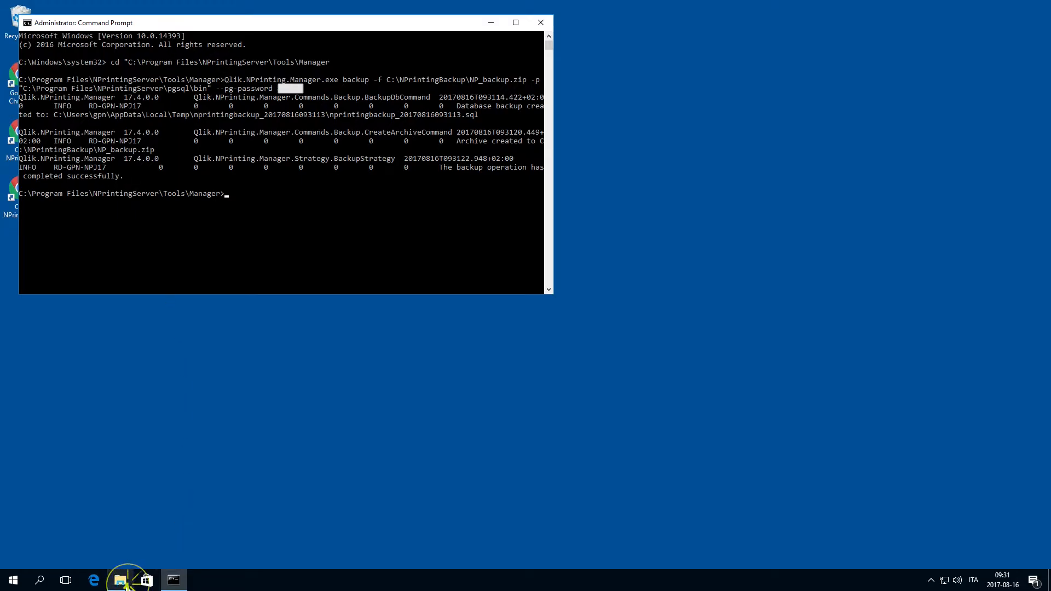
After the backup succeeds, reopen Windows search to look up Services
{"action": "left_click", "coordinate": [120, 580]}
{"action": "type", "text": "ser"}
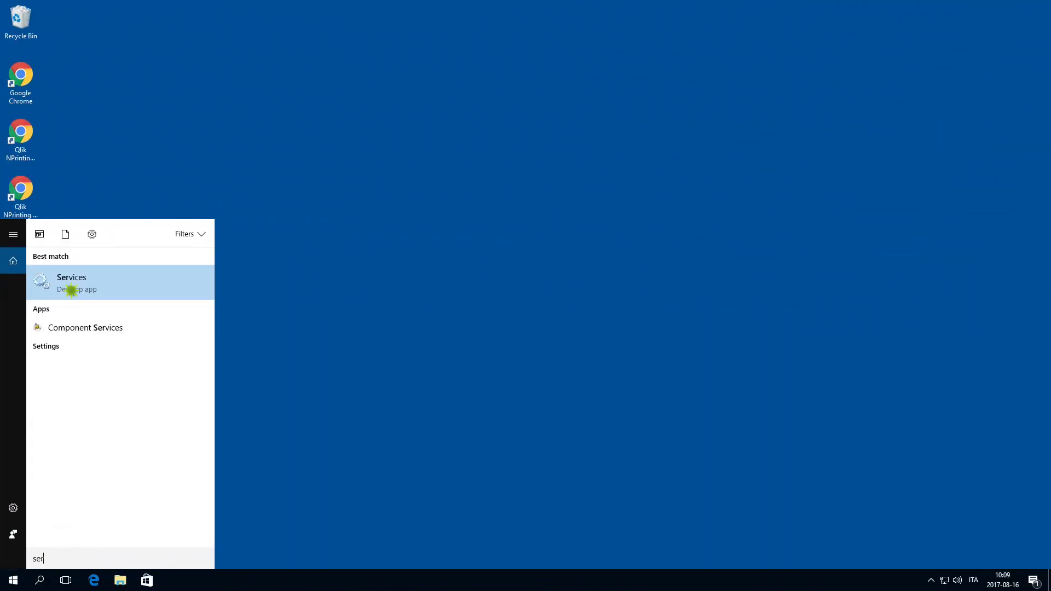
Stop the Qlik NPrinting Engine and Web Engine services, then close the Services window
{"action": "left_click", "coordinate": [71, 283]}
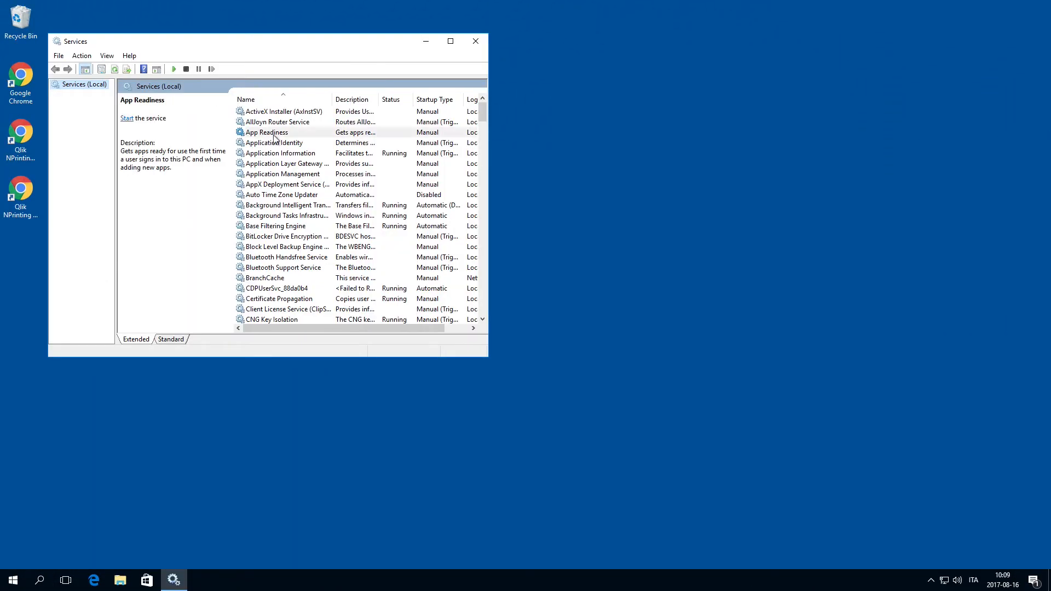
{"action": "right_click", "coordinate": [282, 112]}
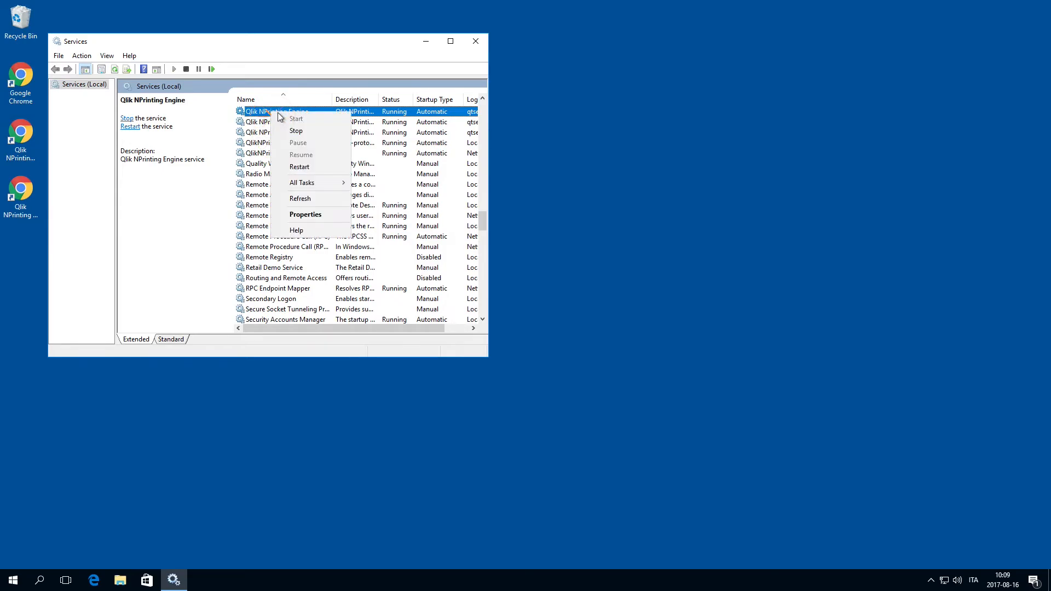
{"action": "left_click", "coordinate": [295, 131]}
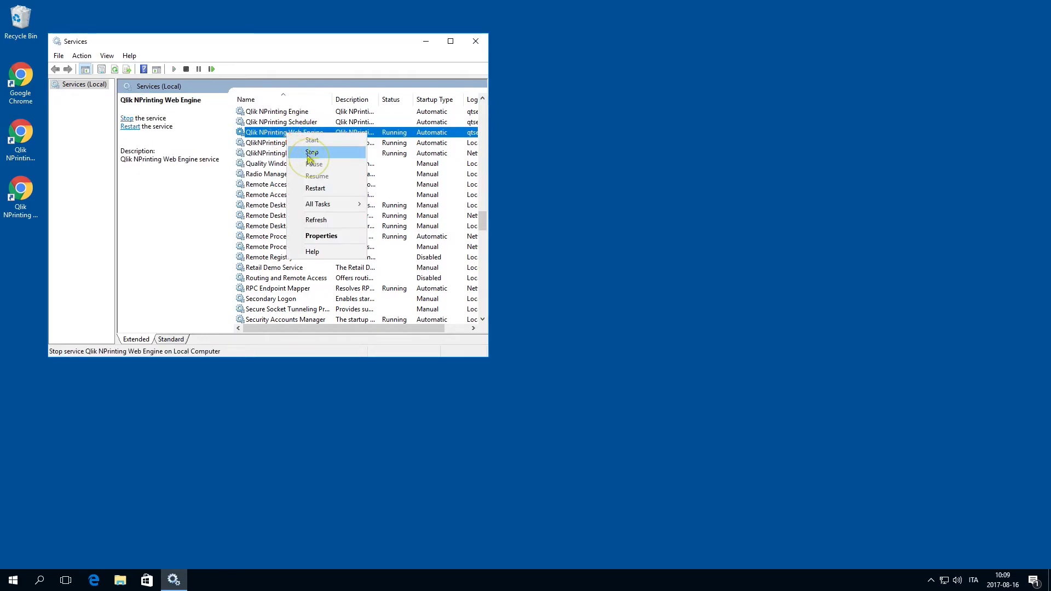
{"action": "left_click", "coordinate": [312, 151]}
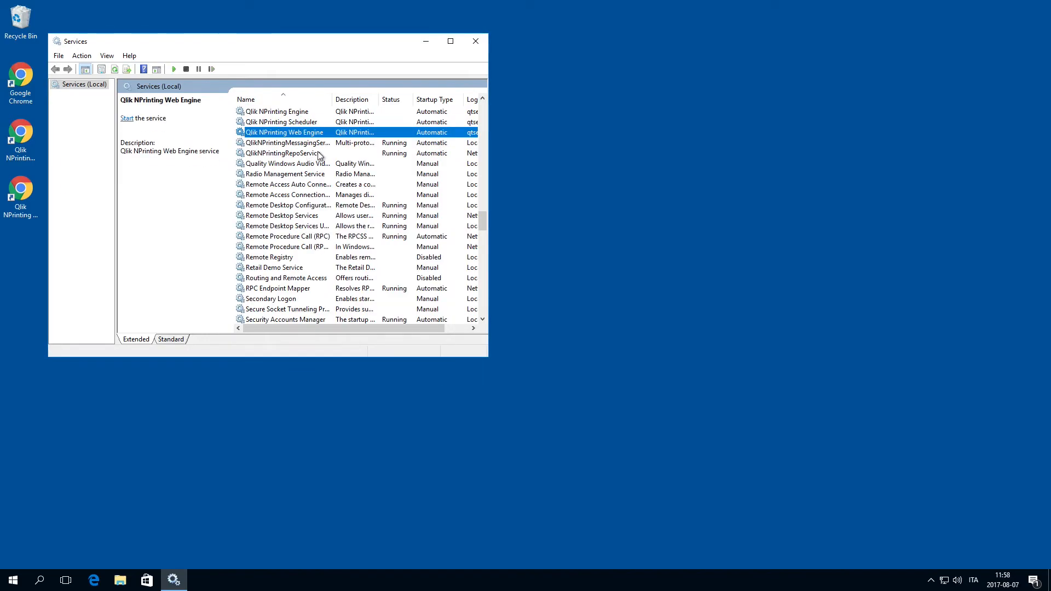
{"action": "left_click", "coordinate": [475, 41]}
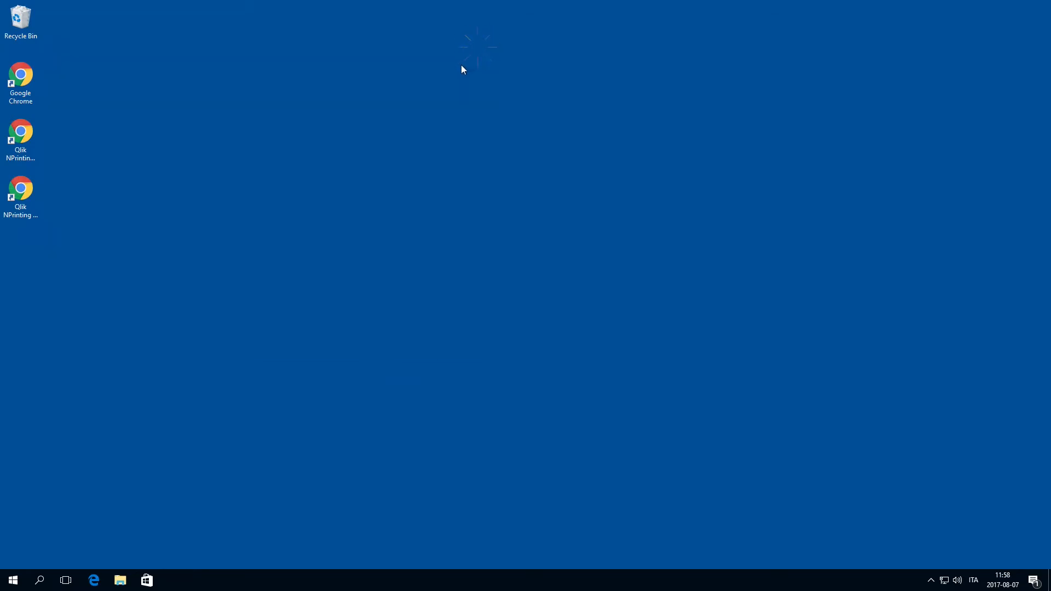
Launch Command Prompt and cd to C:\Program Files\NPrintingServer\Tools\Manager
{"action": "left_click", "coordinate": [39, 580]}
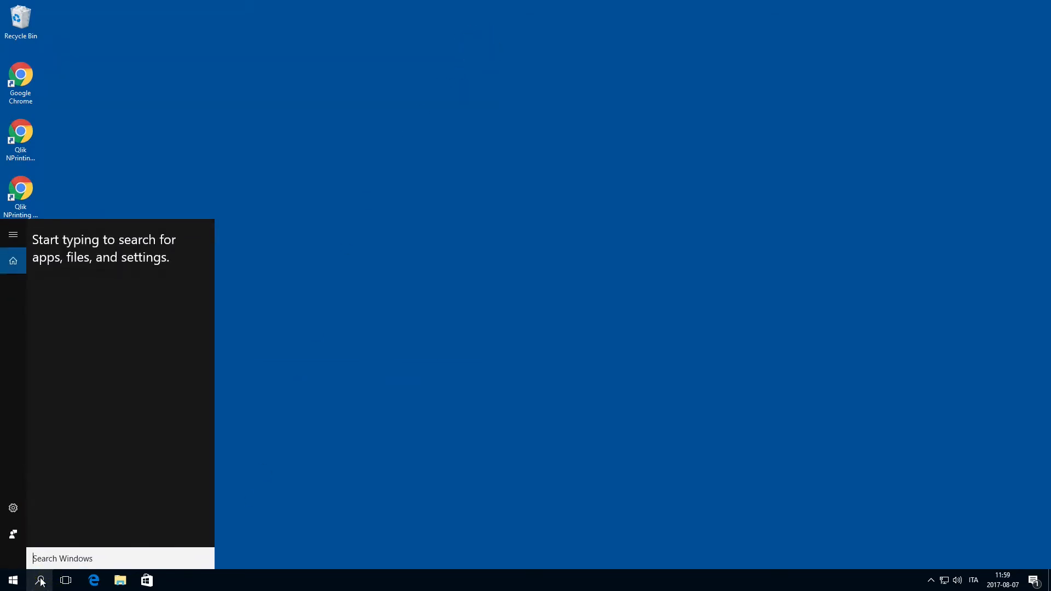
{"action": "type", "text": "pro"}
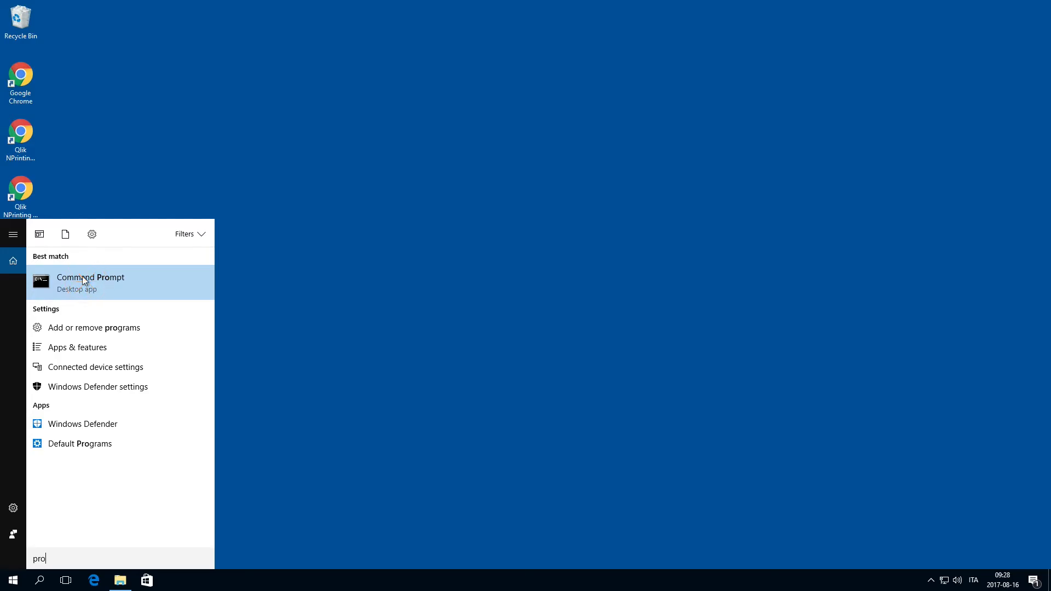
{"action": "left_click", "coordinate": [90, 282]}
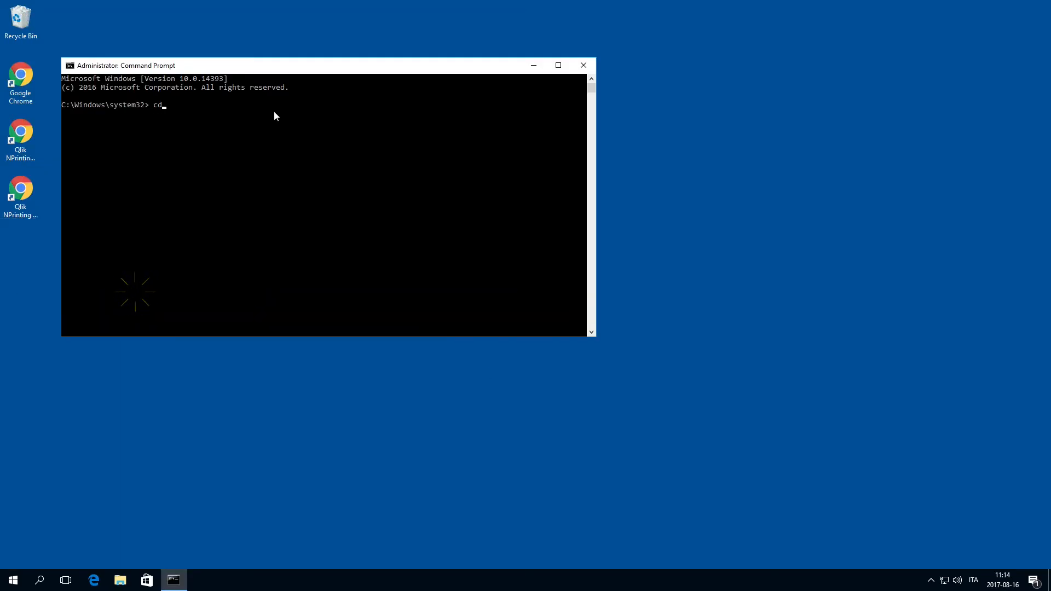
{"action": "type", "text": "\"C:\\Program Files\\NP"}
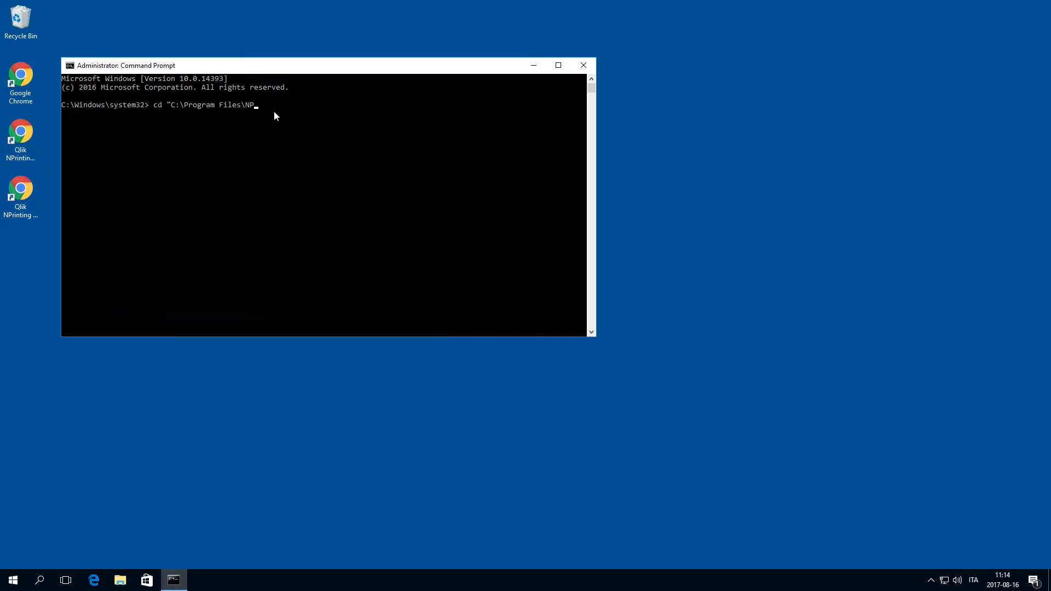
{"action": "type", "text": "rintingServer\\Tools\\Manager"}
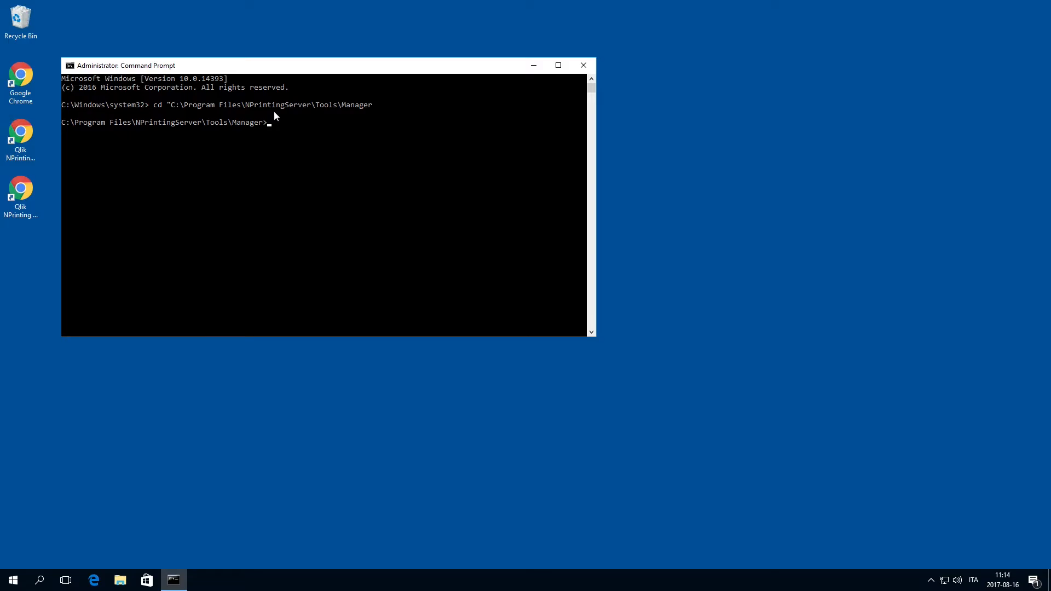
Enter Qlik.NPrinting.Manager.exe restore -f C:\NPrintingBackup\NP_backup.zip -p pgsql\bin --pg-password
{"action": "type", "text": "Qlik.NPrinting.Manager.exe restore"}
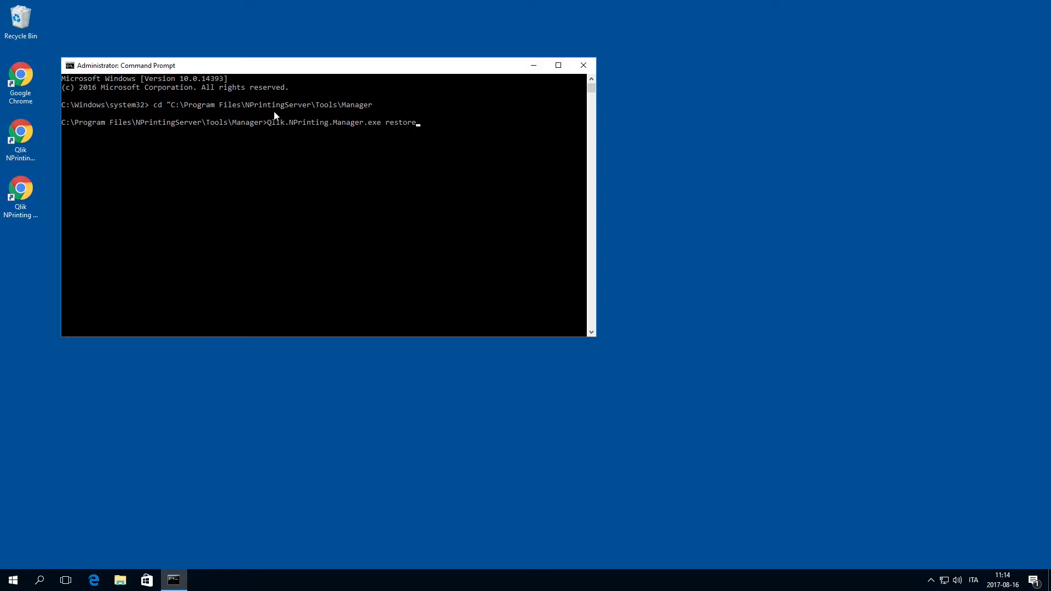
{"action": "type", "text": "-f C:\\NP"}
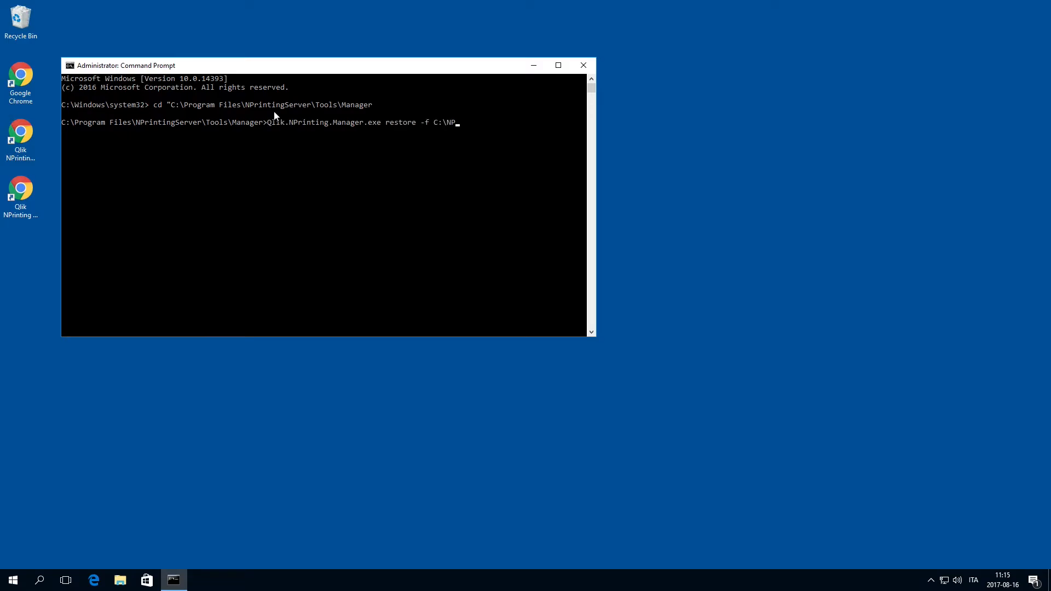
{"action": "type", "text": "rintingBackup\\"}
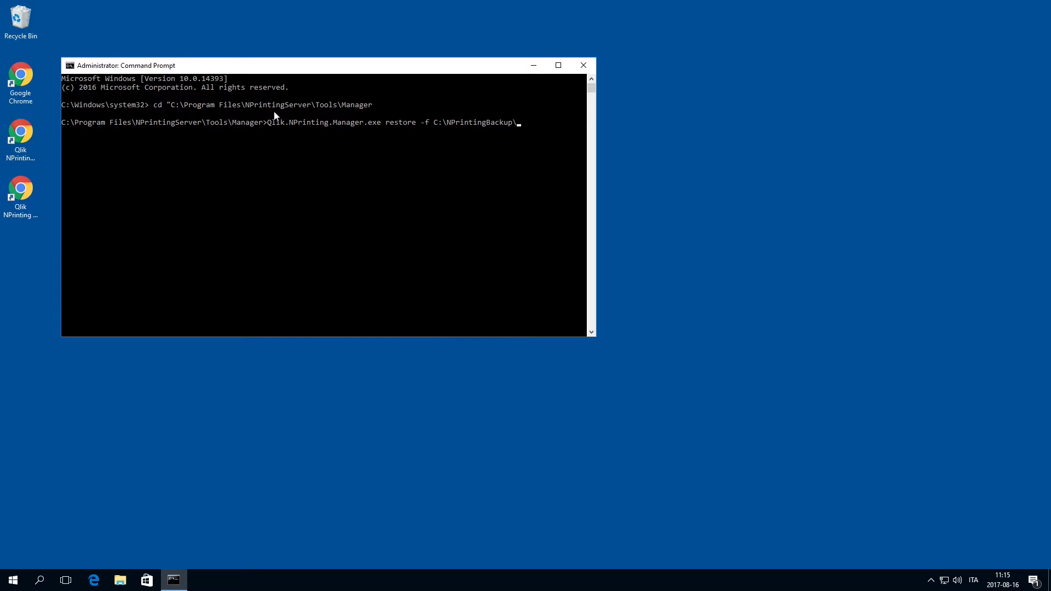
{"action": "type", "text": "NP_backup.zip -p"}
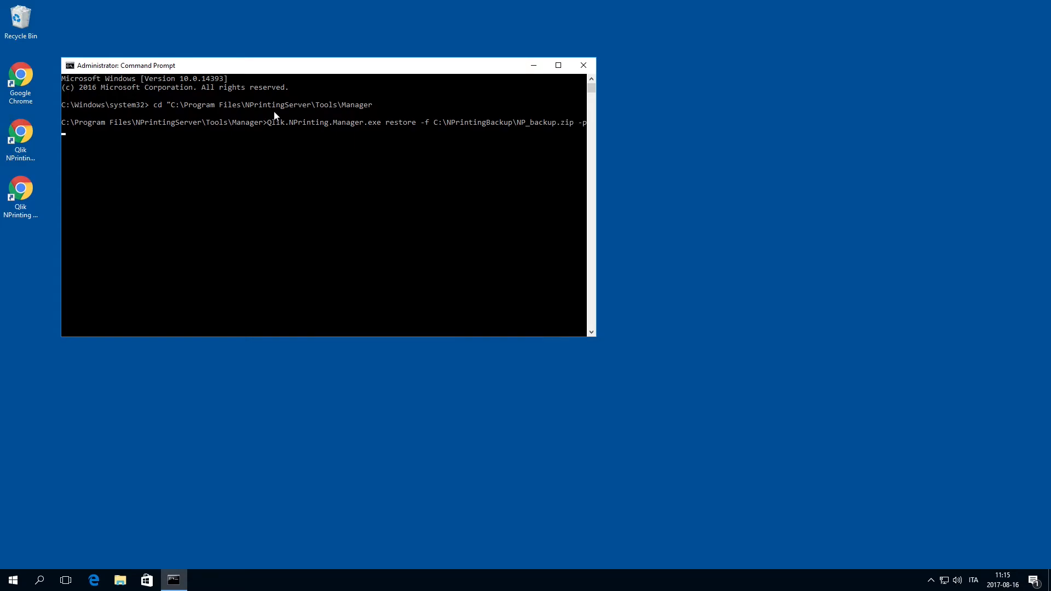
{"action": "type", "text": "\"C:\\Program Files\\\""}
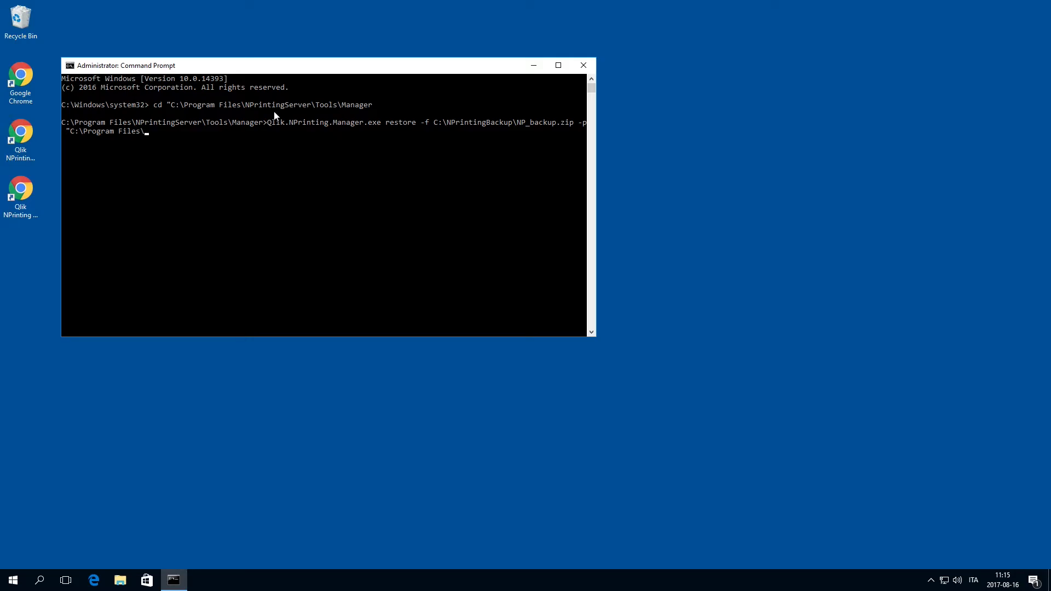
{"action": "type", "text": "NPrintingServer\\pgs"}
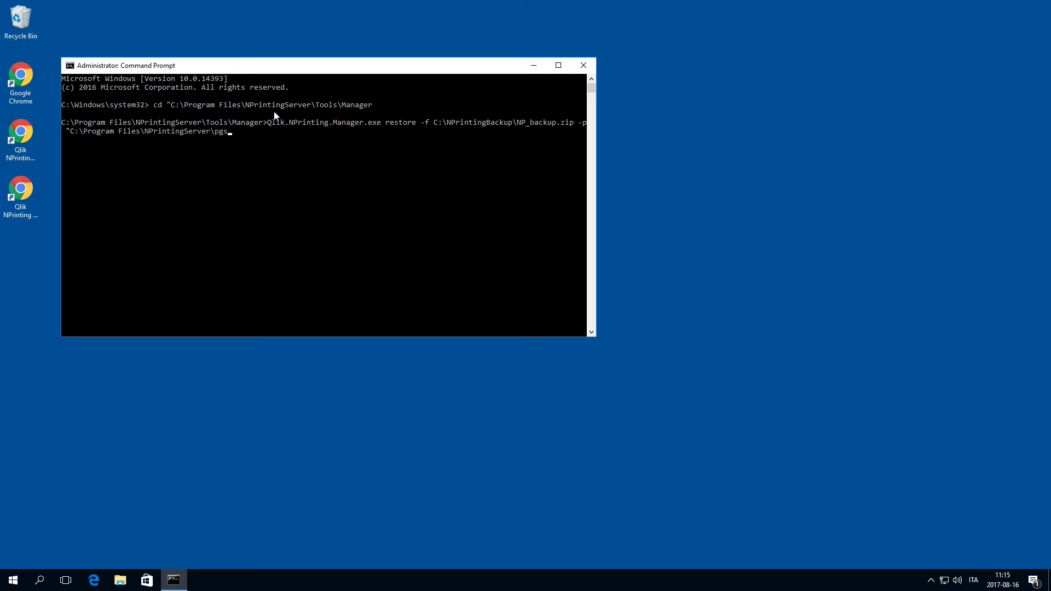
{"action": "type", "text": "ql\\bin\""}
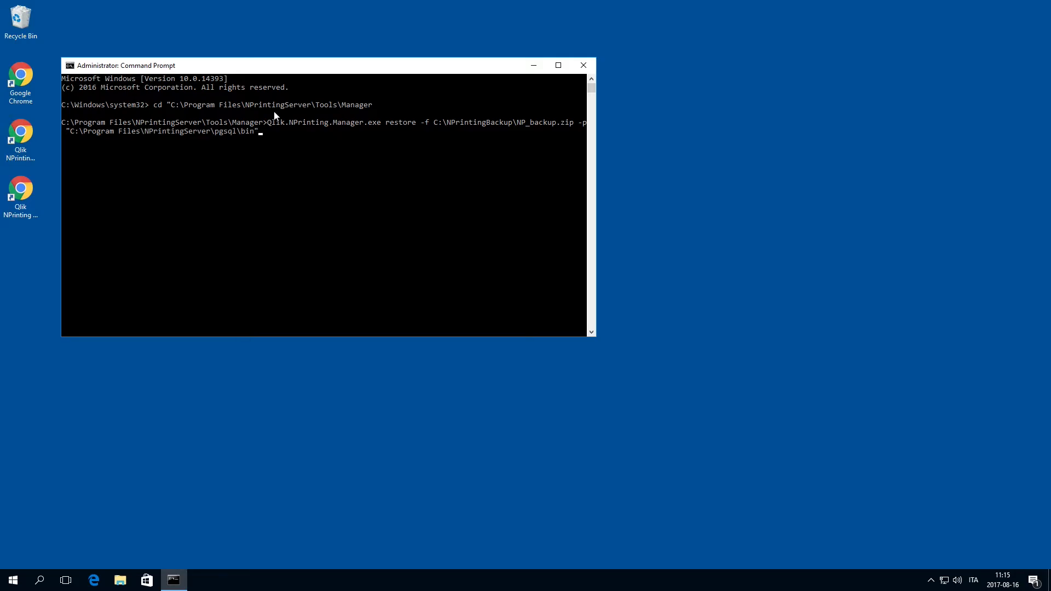
{"action": "type", "text": "--pg"}
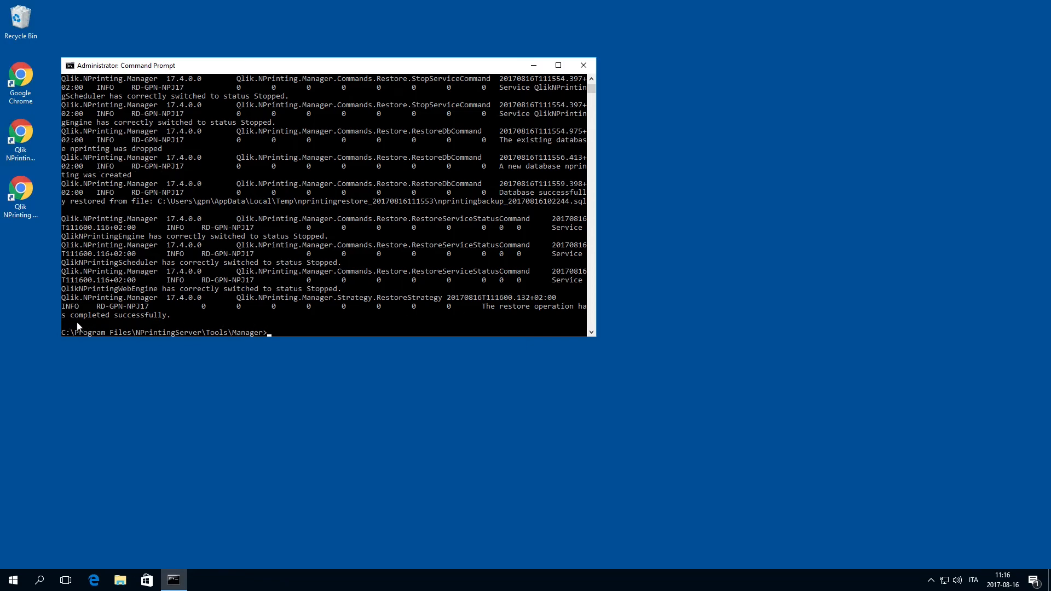
{"action": "mouse_move", "coordinate": [110, 326]}
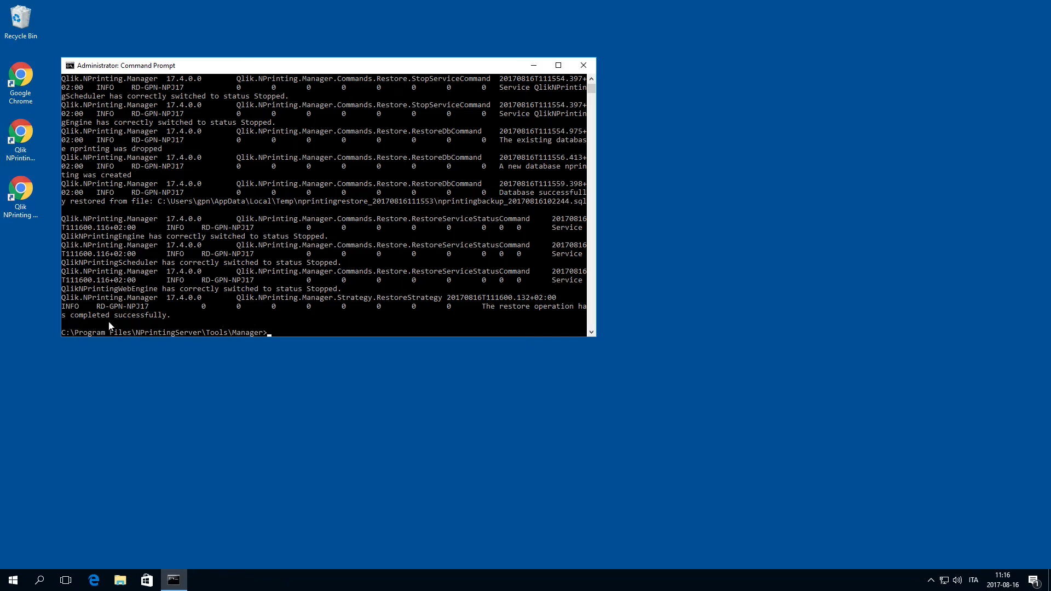
{"action": "mouse_move", "coordinate": [585, 74]}
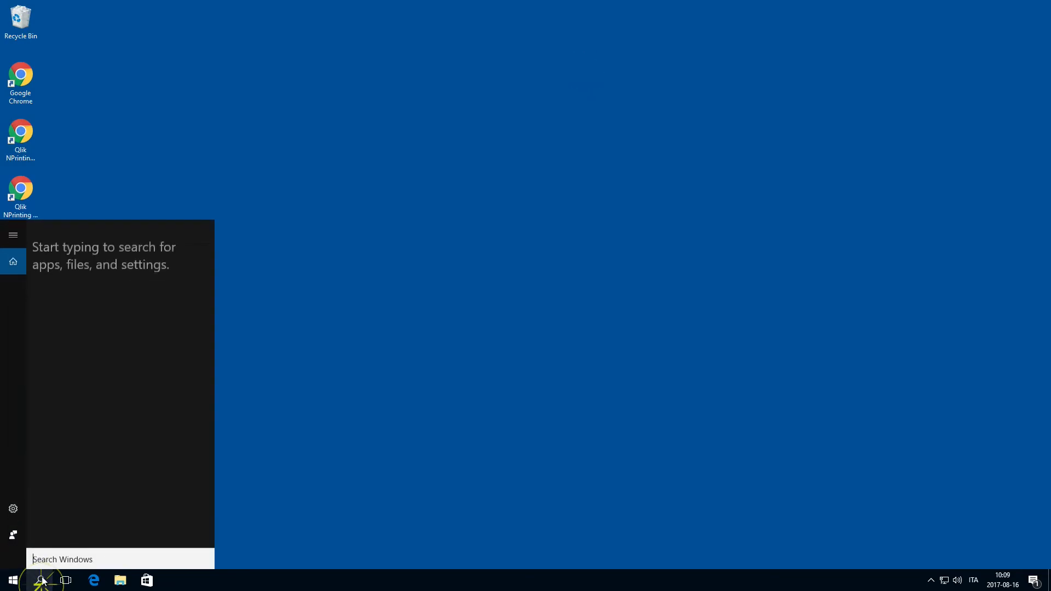
Search 'serv', reopen Services and select the Qlik NPrinting Engine service
{"action": "type", "text": "serv"}
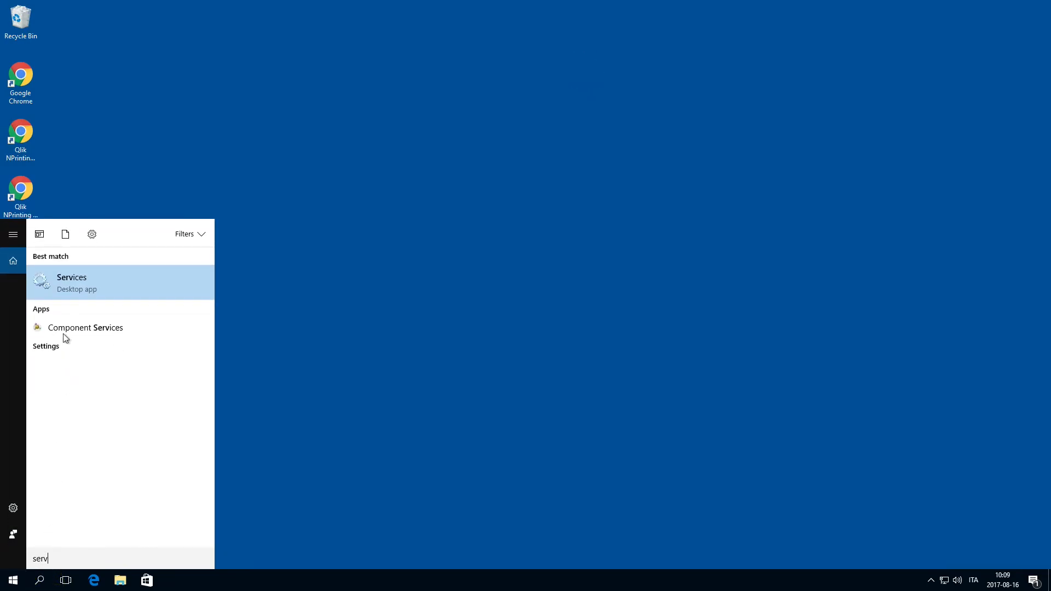
{"action": "left_click", "coordinate": [72, 282]}
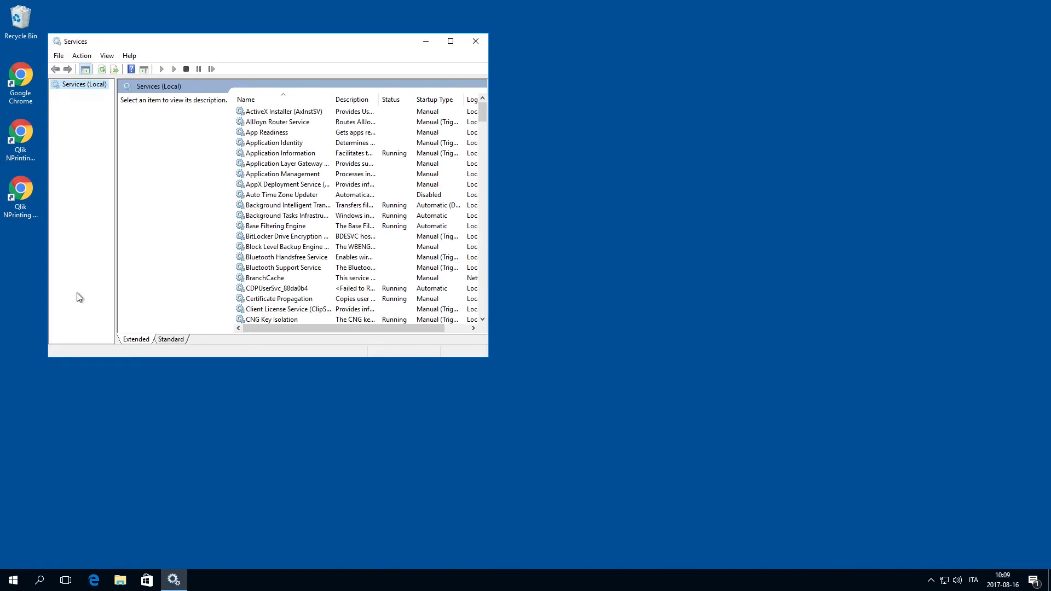
{"action": "left_click", "coordinate": [275, 142]}
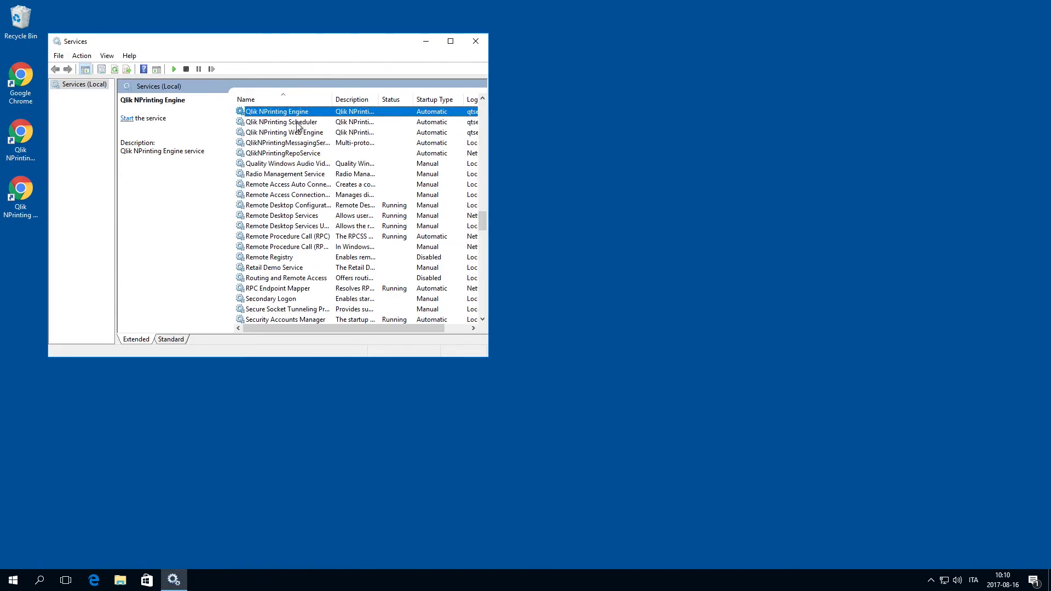
Start the Qlik NPrinting Scheduler and Web Engine services so all show Running
{"action": "right_click", "coordinate": [291, 111]}
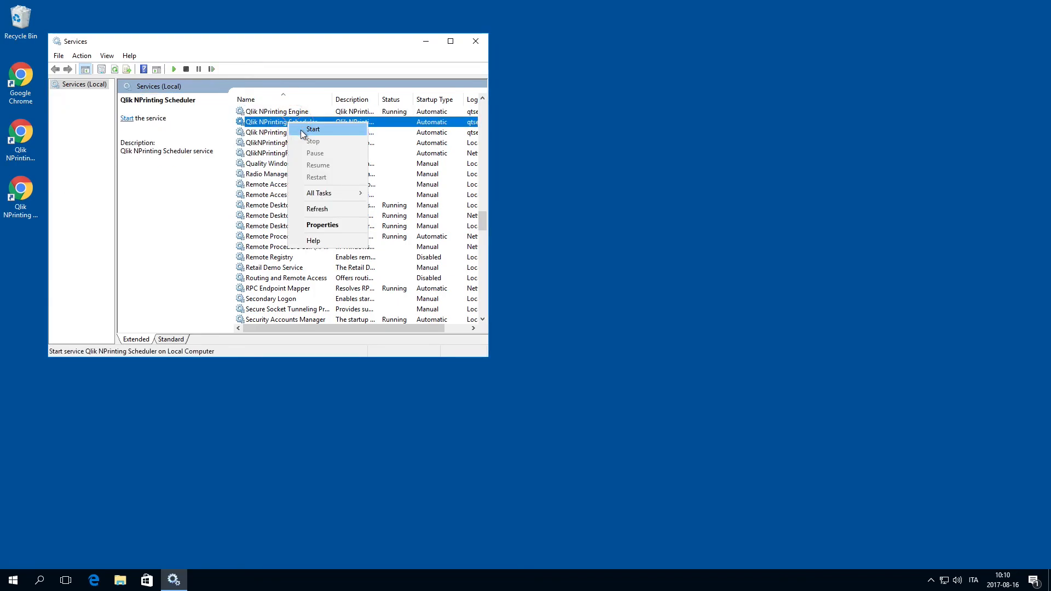
{"action": "left_click", "coordinate": [312, 130]}
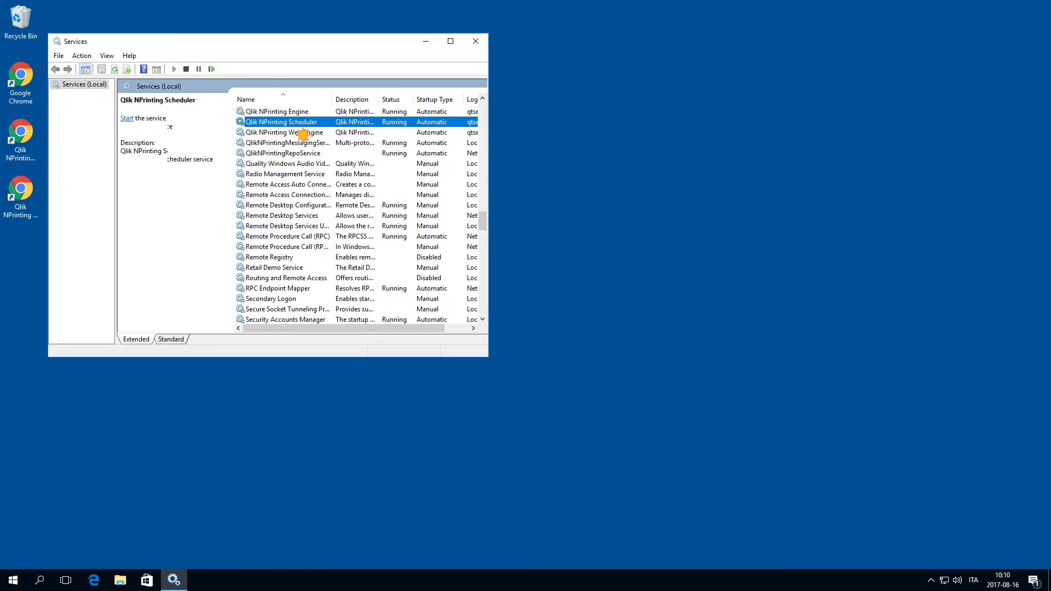
{"action": "left_click", "coordinate": [283, 132]}
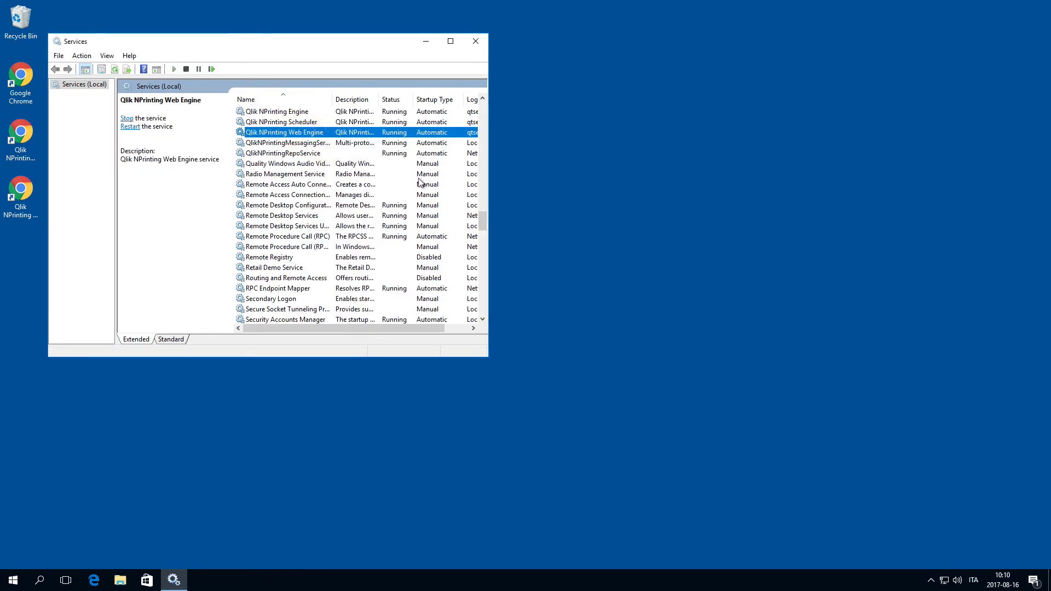
{"action": "mouse_move", "coordinate": [475, 49]}
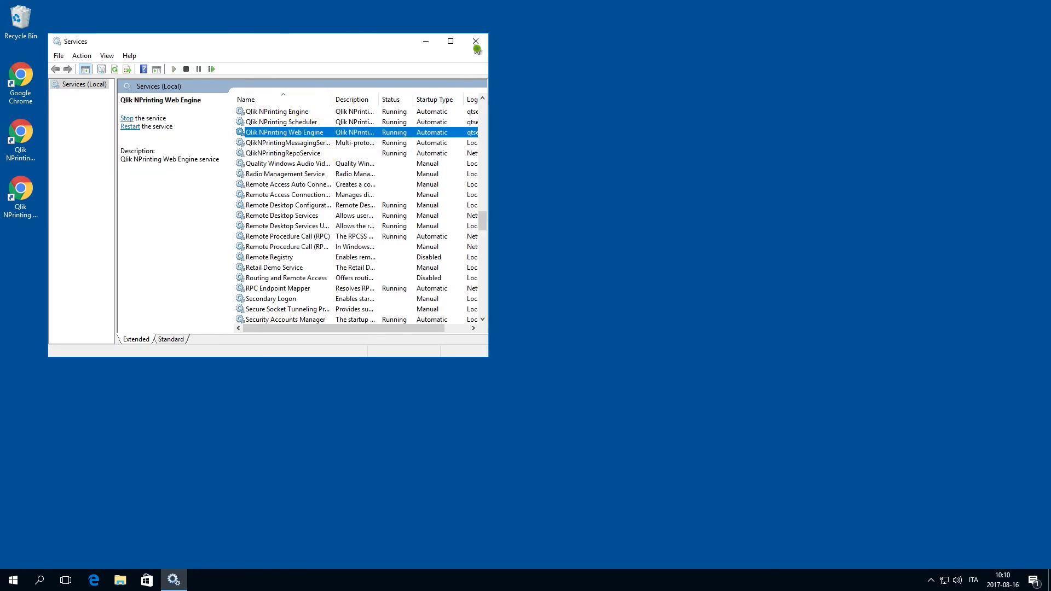